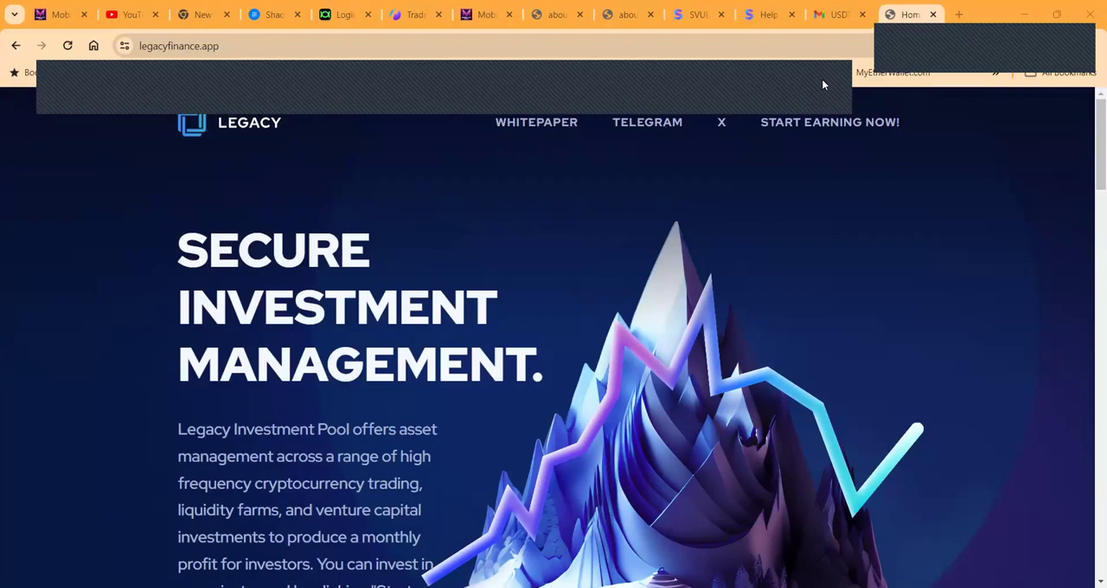
{"action": "mouse_move", "coordinate": [843, 481]}
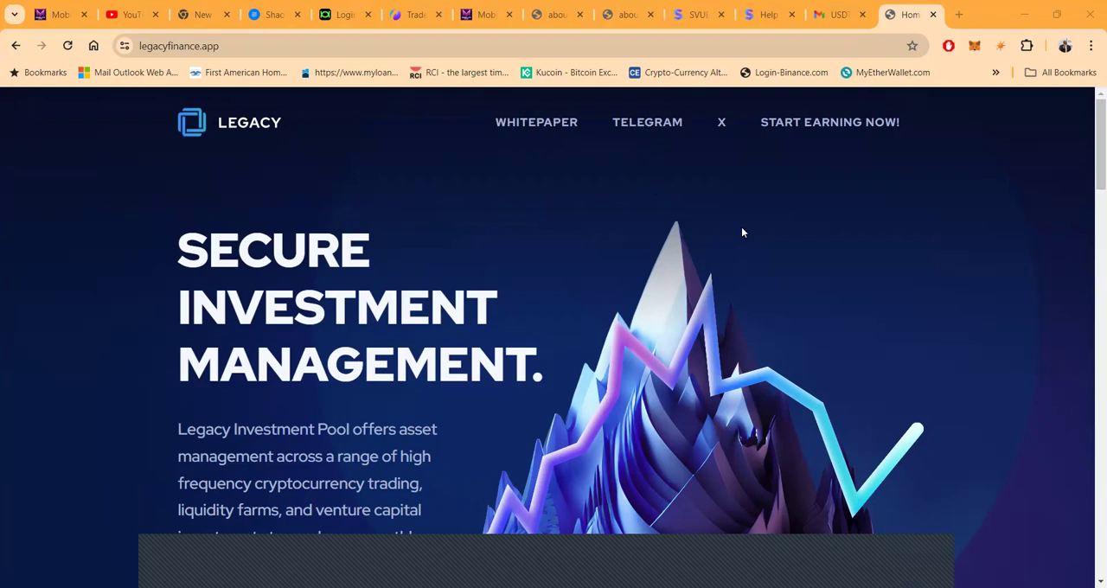
Pause AdBlock on legacyfinance.app using the 'Always' option under Pause on this site
{"action": "scroll", "scroll_direction": "down", "scroll_amount": 3}
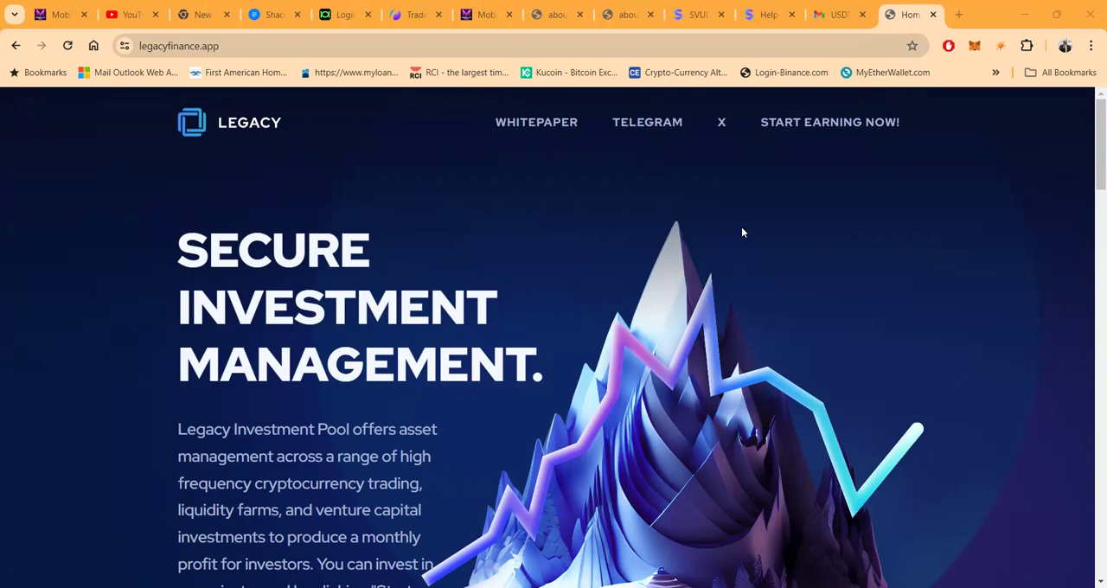
{"action": "mouse_move", "coordinate": [951, 19]}
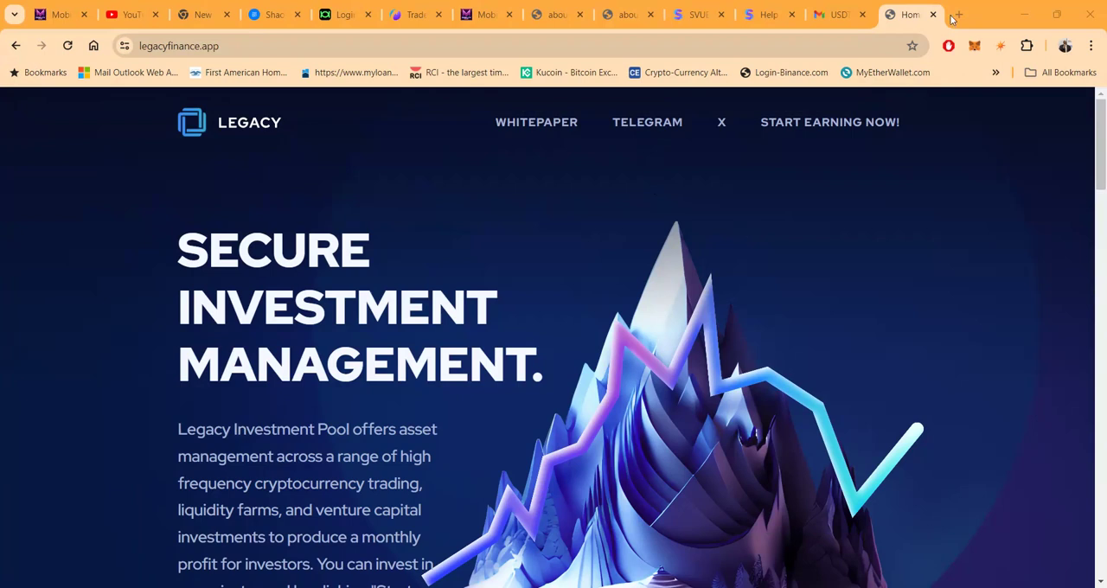
{"action": "mouse_move", "coordinate": [948, 51]}
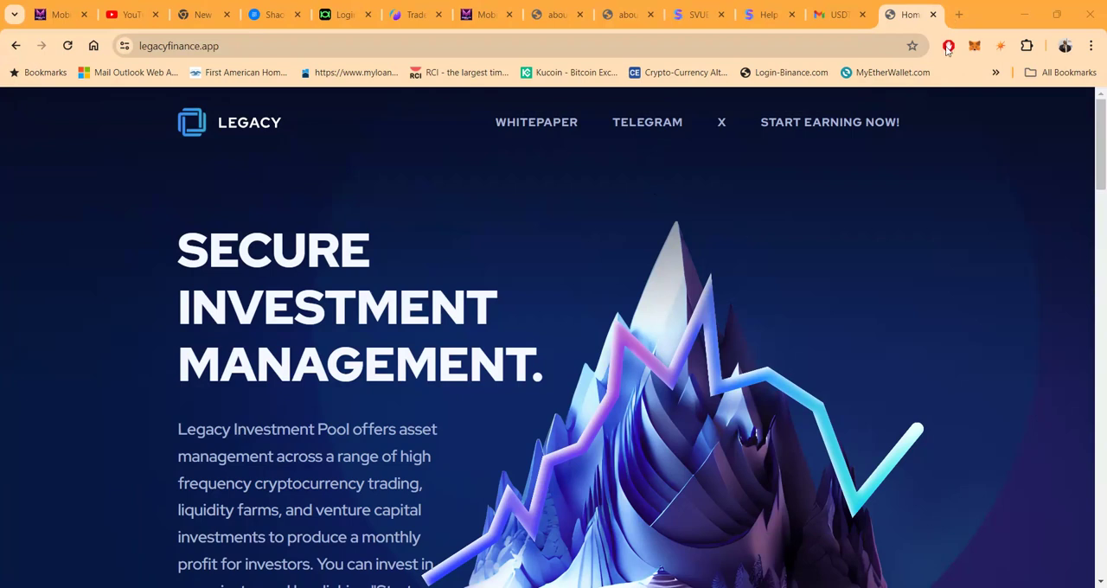
{"action": "left_click", "coordinate": [948, 45]}
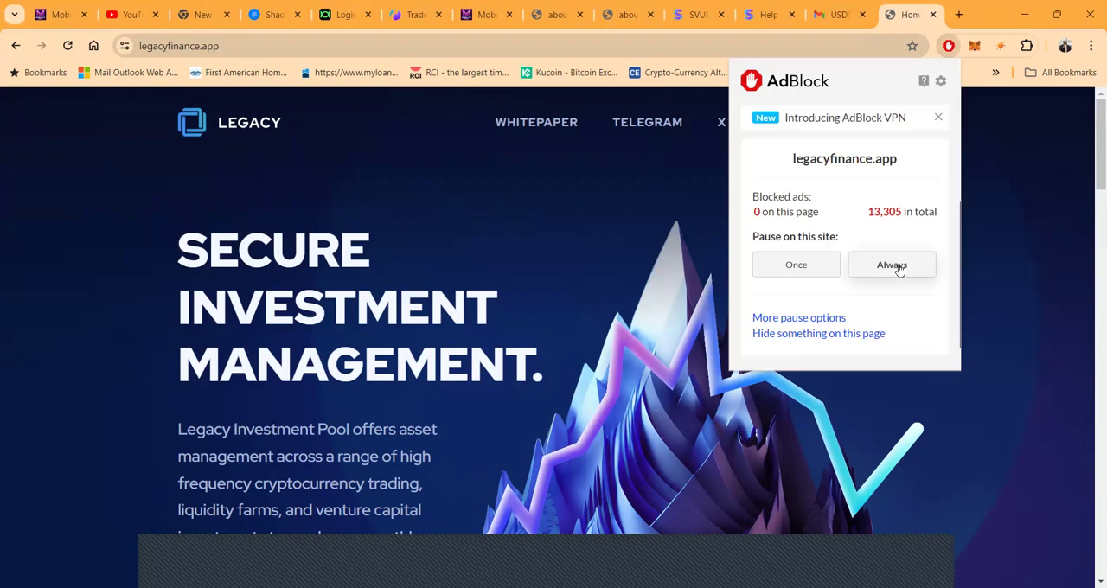
{"action": "left_click", "coordinate": [893, 264]}
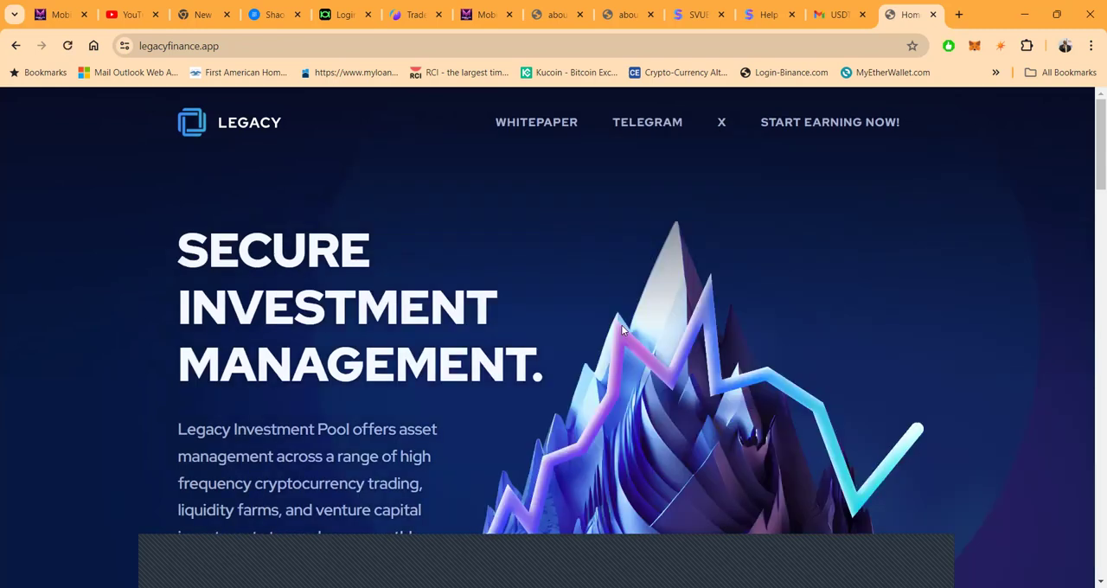
{"action": "mouse_move", "coordinate": [460, 340]}
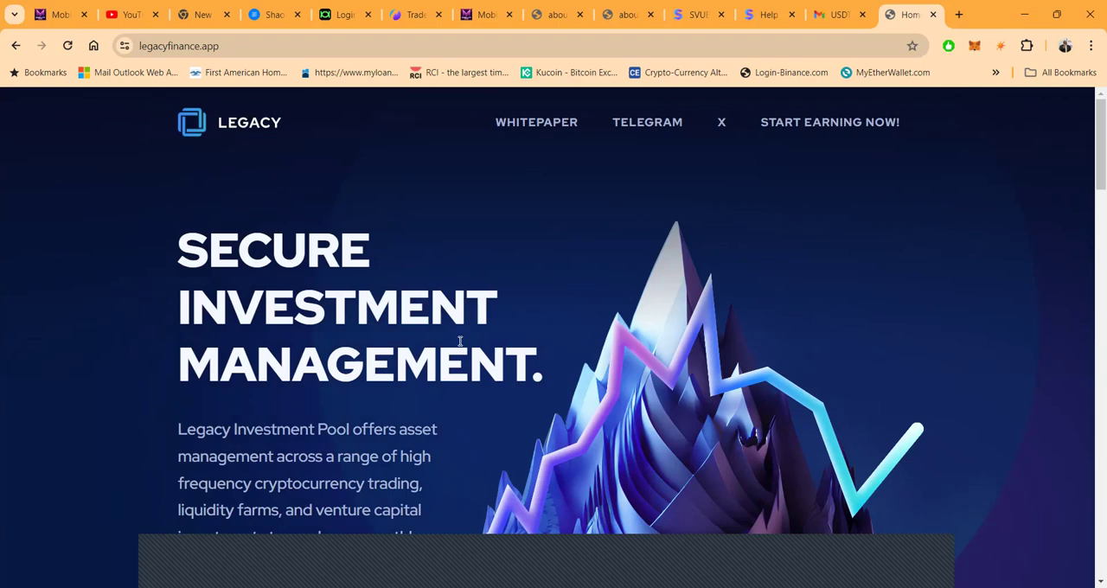
Scroll the home page to the asset pool intro paragraph and the Status: Private Alpha line
{"action": "scroll", "scroll_direction": "down", "scroll_amount": 3}
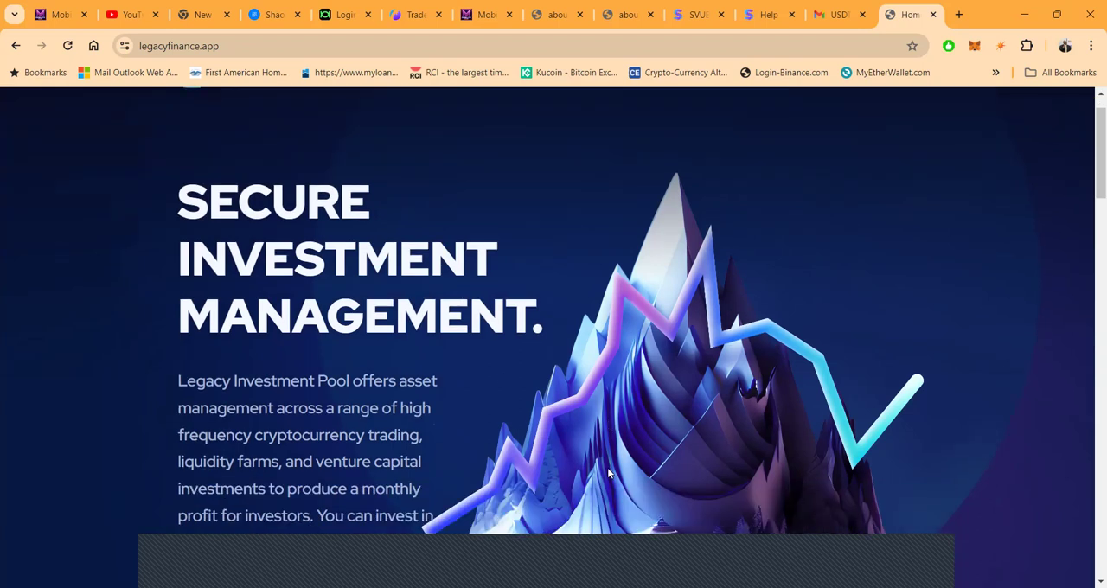
{"action": "scroll", "scroll_direction": "down", "scroll_amount": 3}
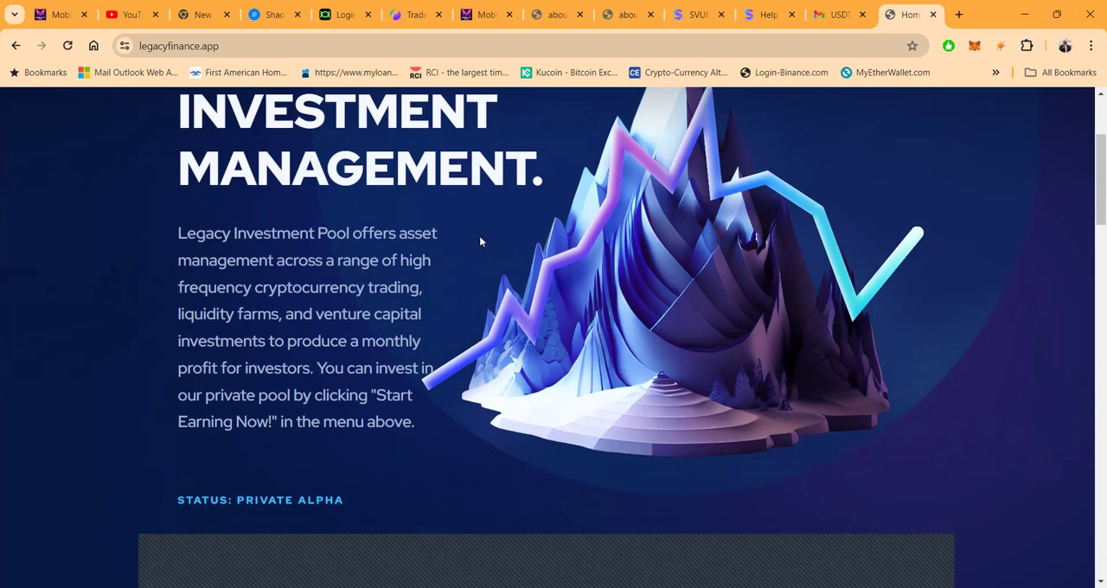
{"action": "mouse_move", "coordinate": [283, 268]}
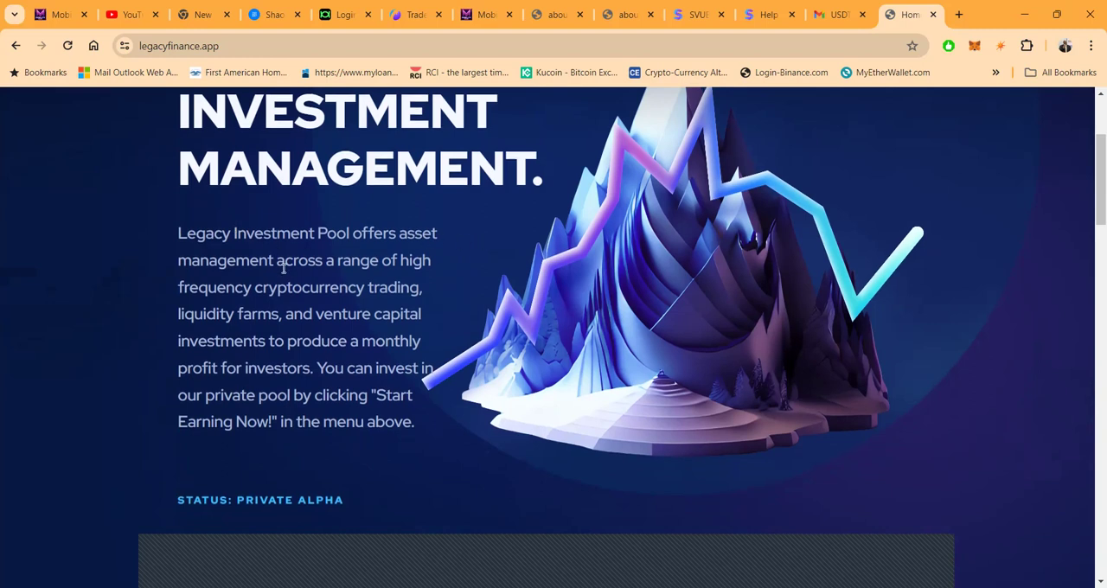
{"action": "mouse_move", "coordinate": [481, 320]}
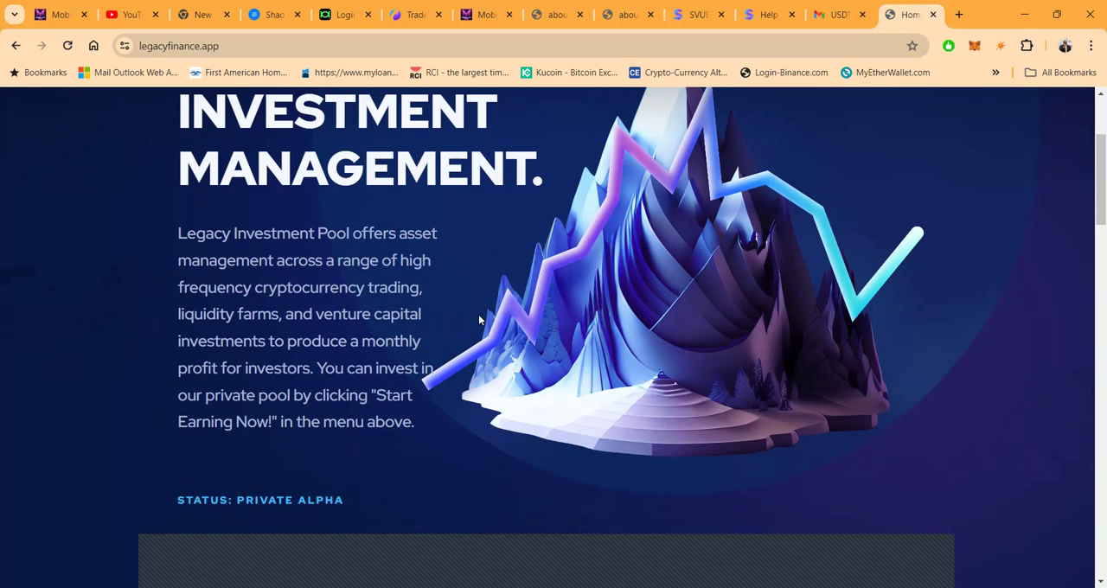
{"action": "mouse_move", "coordinate": [460, 326]}
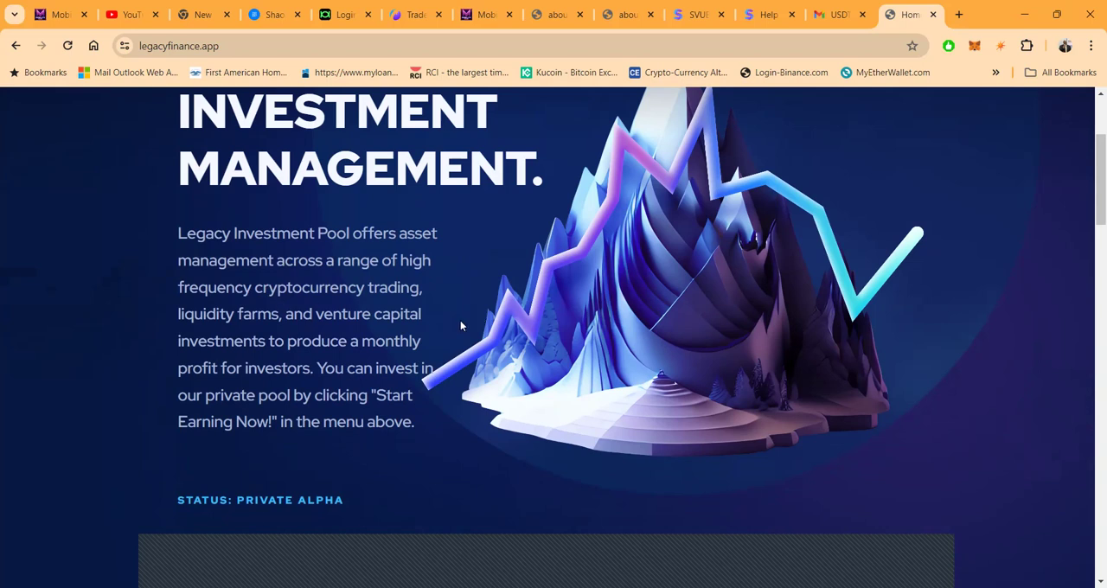
{"action": "mouse_move", "coordinate": [291, 306]}
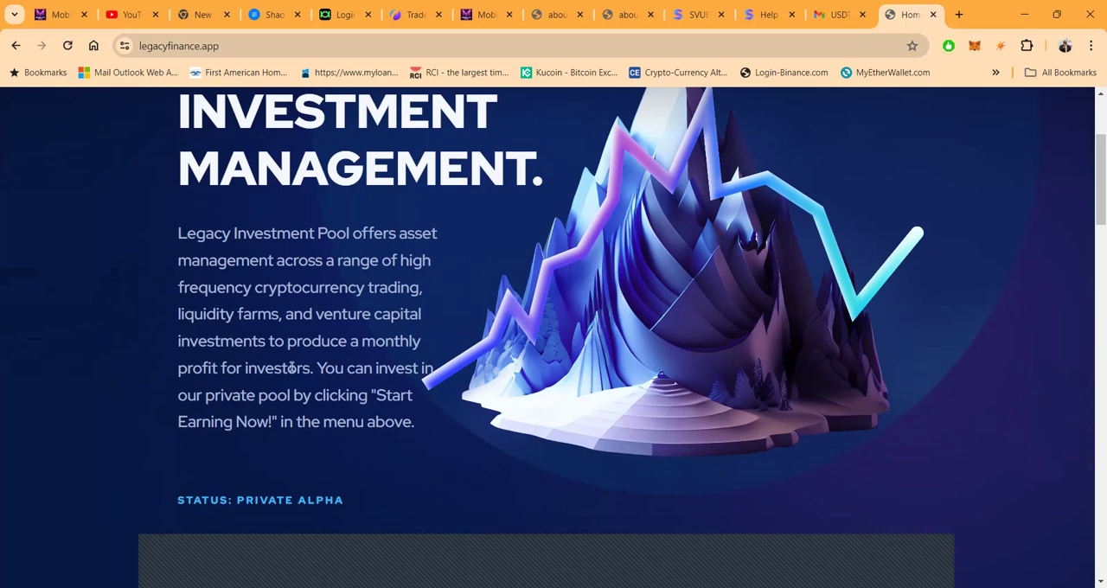
{"action": "mouse_move", "coordinate": [545, 352]}
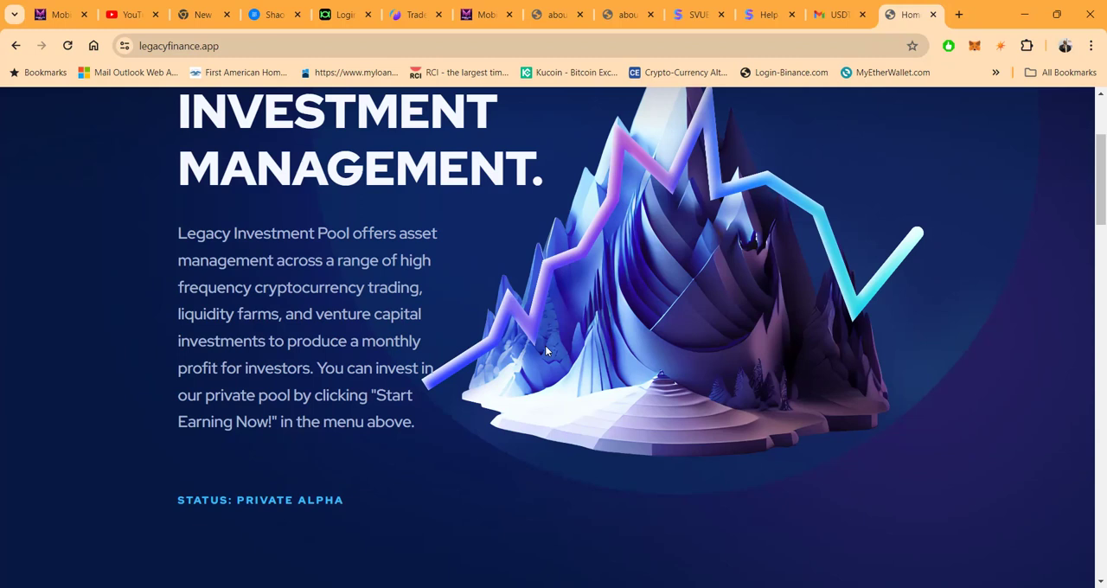
{"action": "mouse_move", "coordinate": [204, 386]}
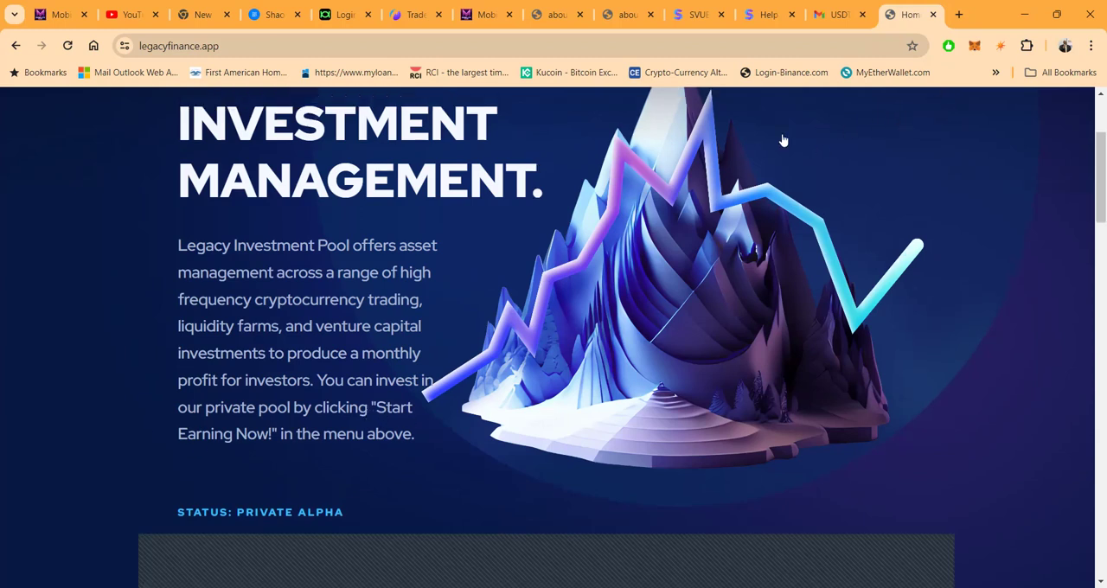
Scroll to the feature cards: proven track record, private pool open, monthly investor reports
{"action": "scroll", "scroll_direction": "down", "scroll_amount": 3}
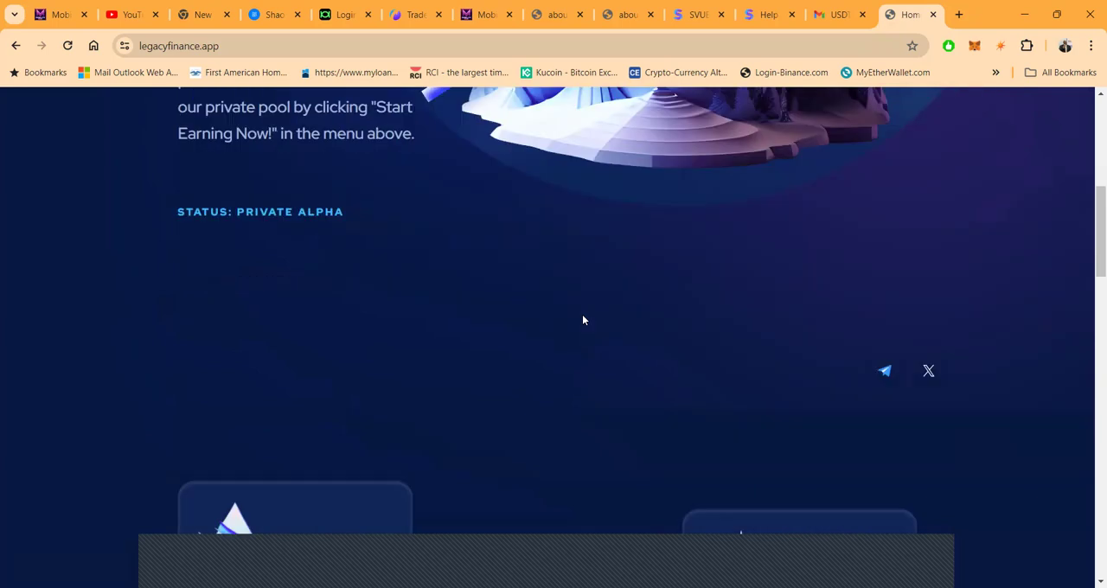
{"action": "scroll", "scroll_direction": "down", "scroll_amount": 3}
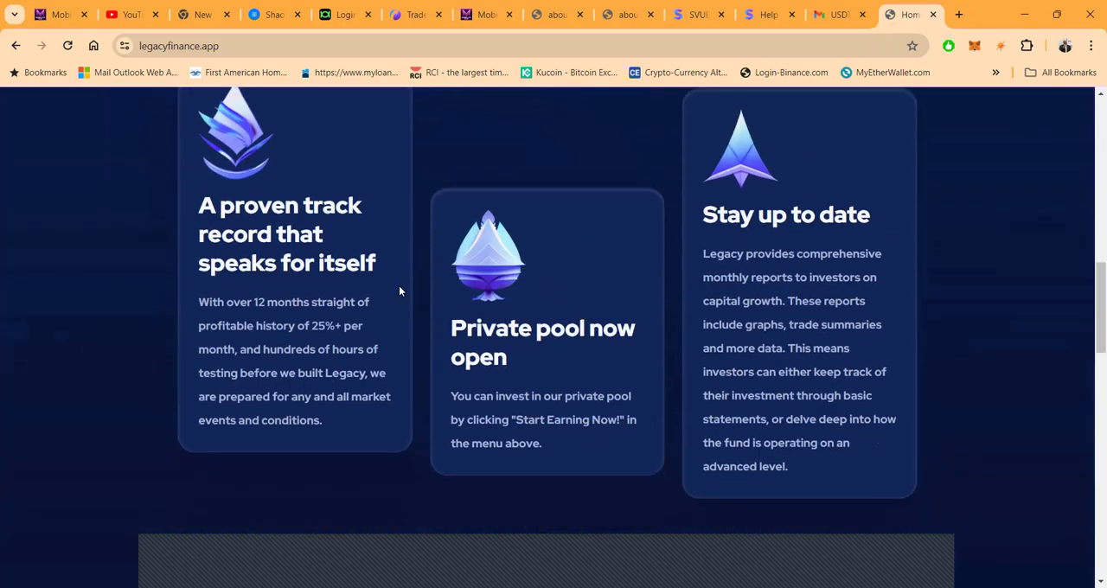
{"action": "mouse_move", "coordinate": [297, 300]}
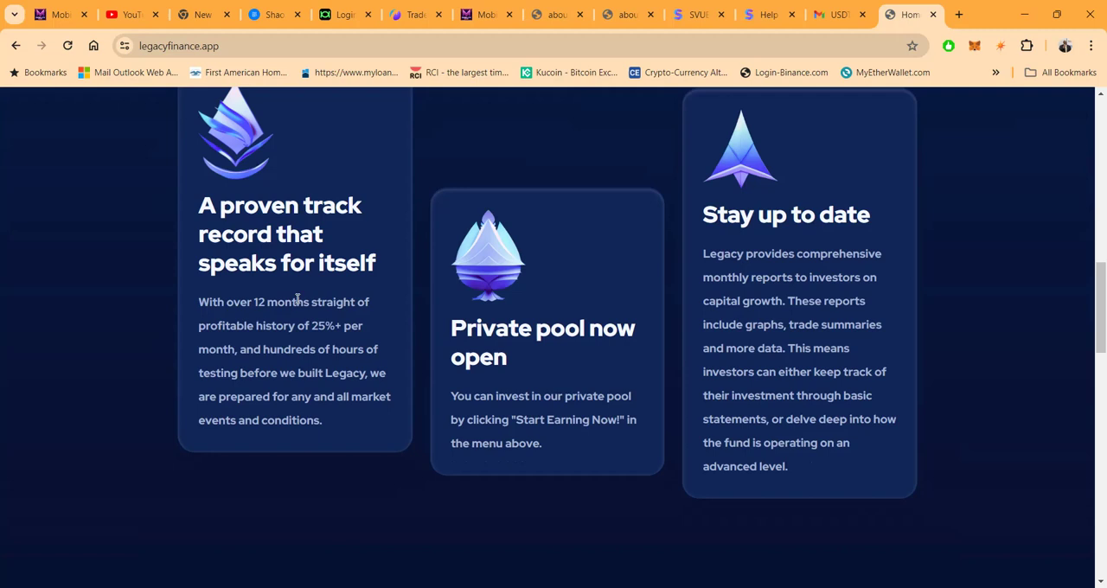
{"action": "scroll", "scroll_direction": "down", "scroll_amount": 3}
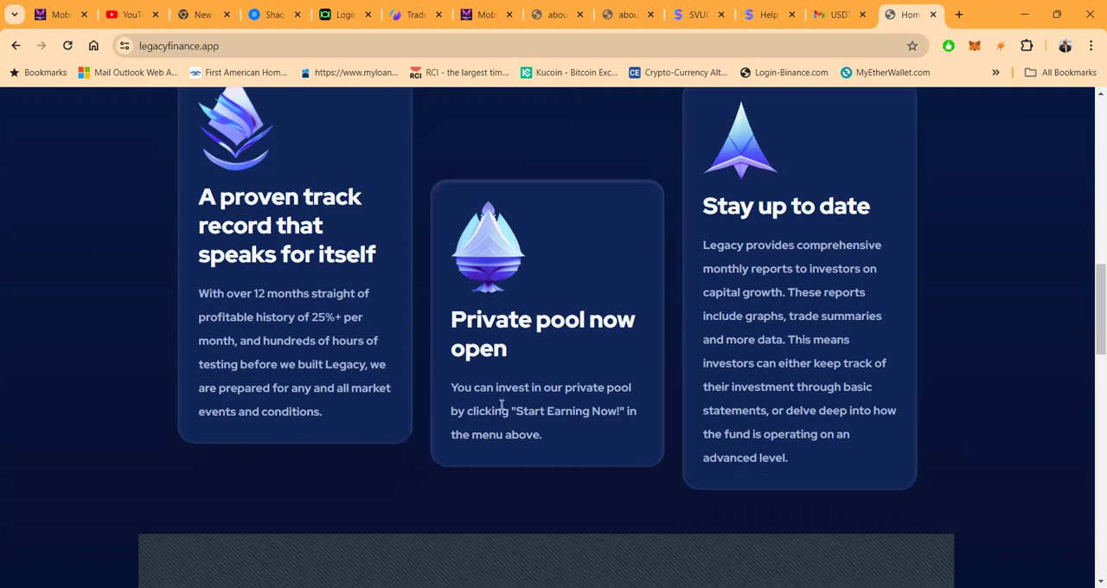
{"action": "scroll", "scroll_direction": "down", "scroll_amount": 3}
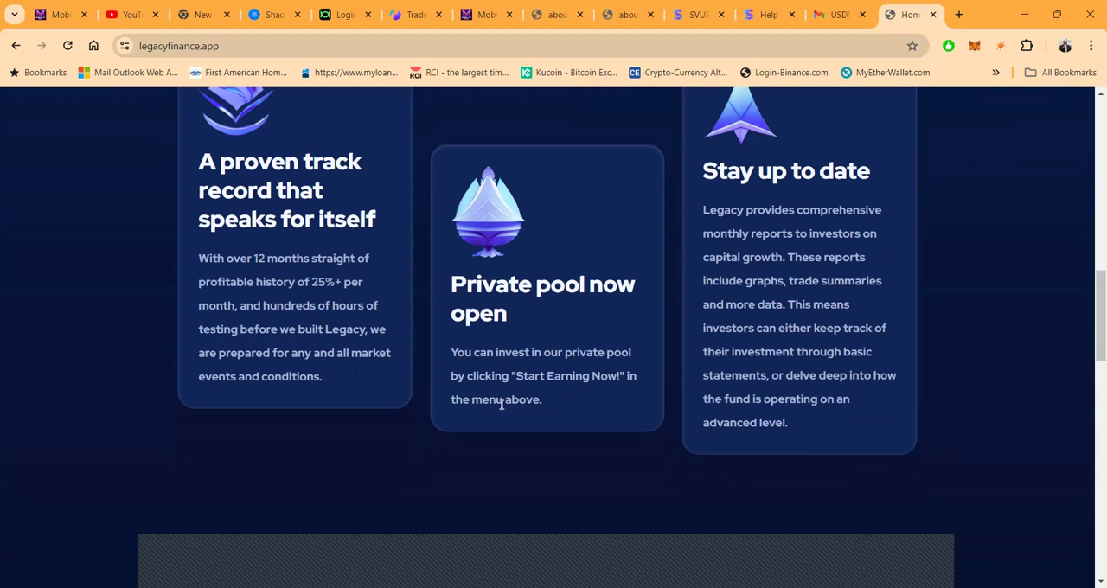
{"action": "mouse_move", "coordinate": [908, 203]}
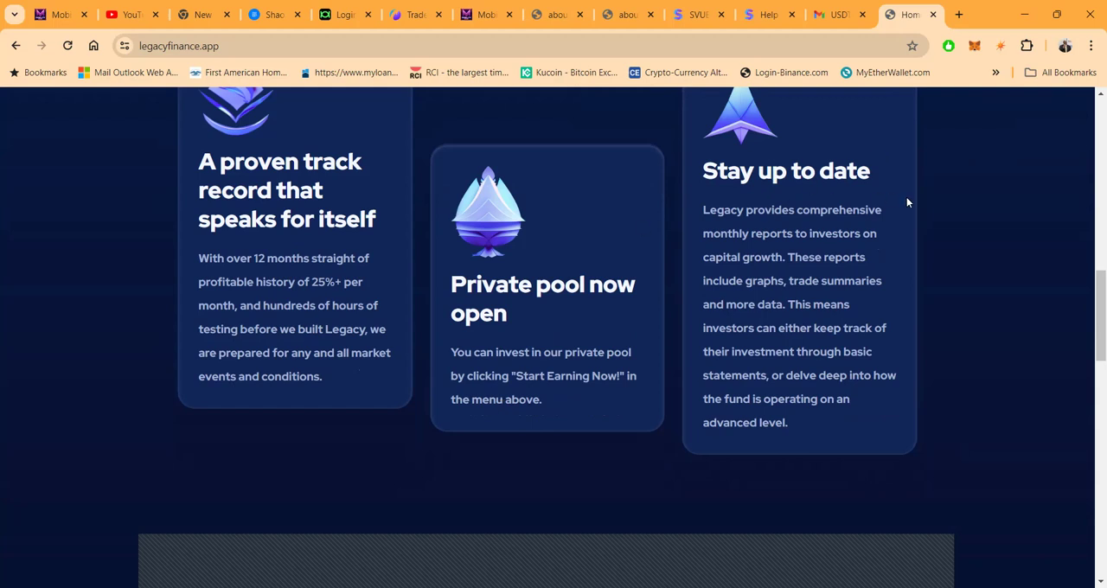
{"action": "mouse_move", "coordinate": [705, 275]}
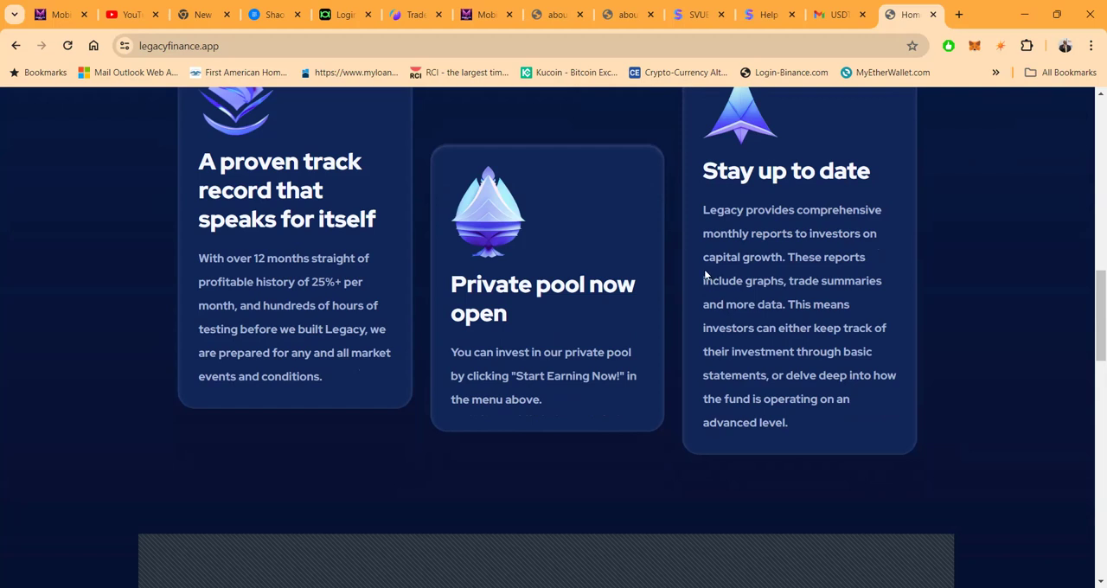
{"action": "mouse_move", "coordinate": [726, 260]}
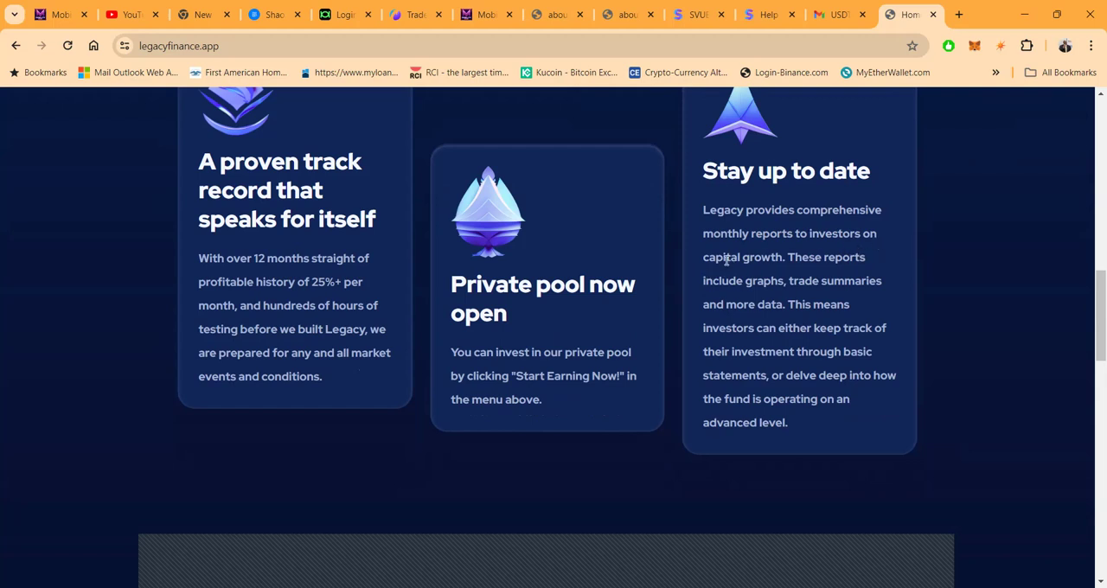
{"action": "mouse_move", "coordinate": [856, 270]}
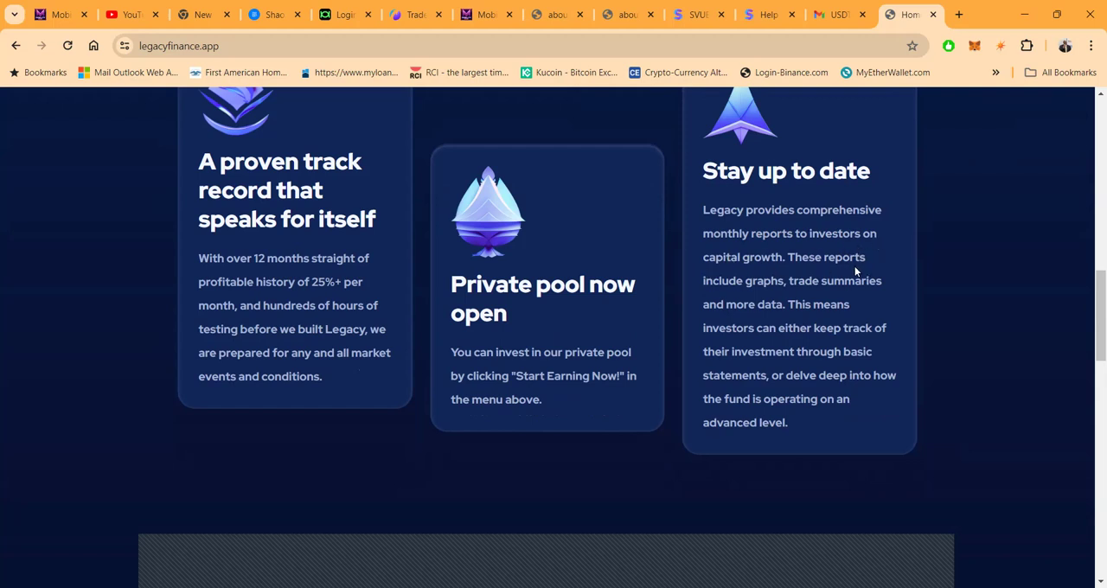
{"action": "mouse_move", "coordinate": [730, 320]}
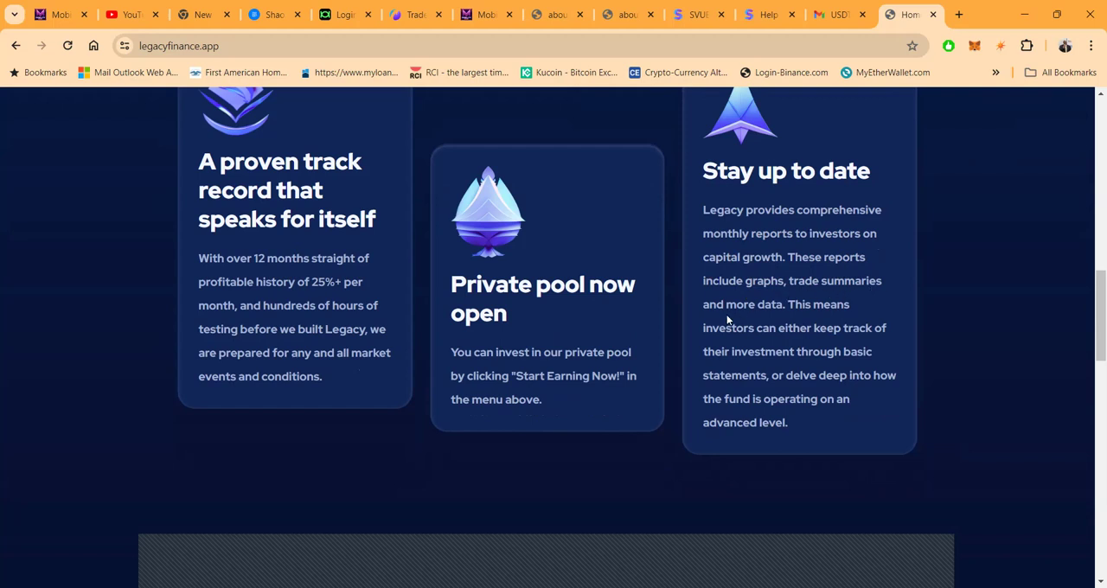
{"action": "mouse_move", "coordinate": [782, 322]}
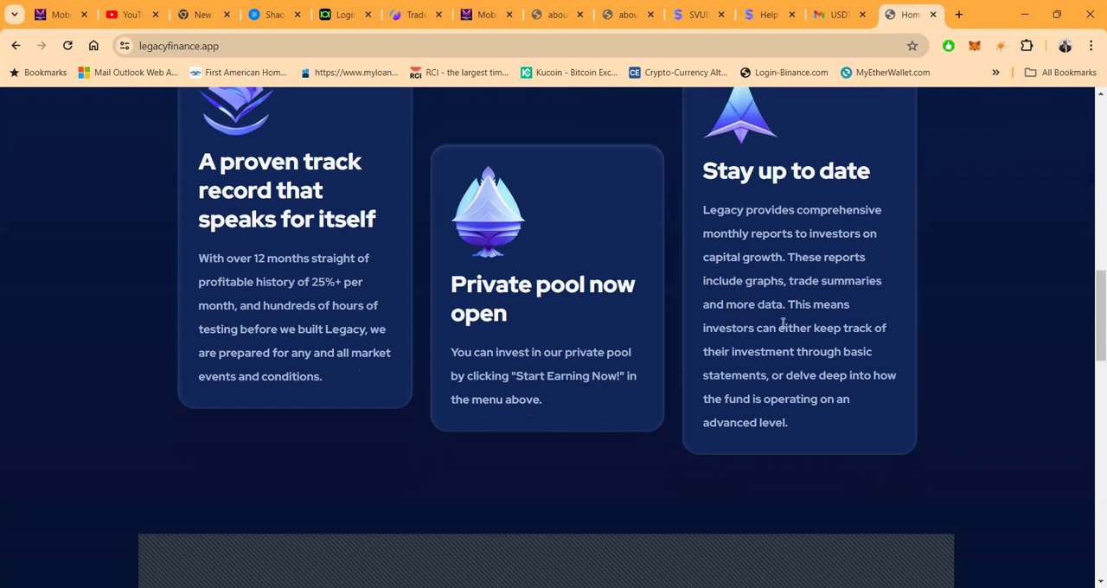
{"action": "mouse_move", "coordinate": [848, 363]}
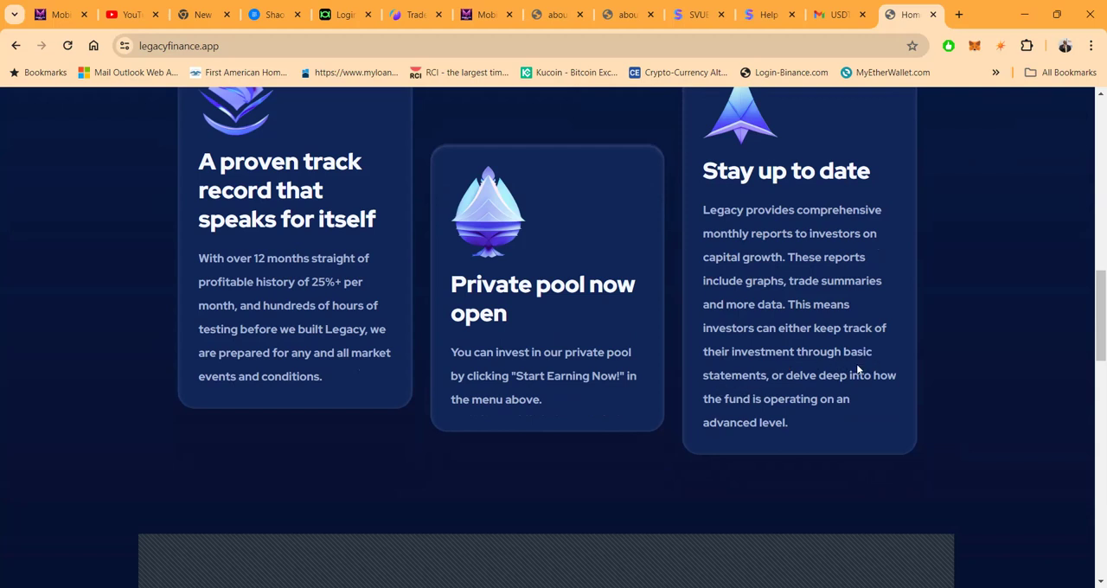
{"action": "mouse_move", "coordinate": [821, 435]}
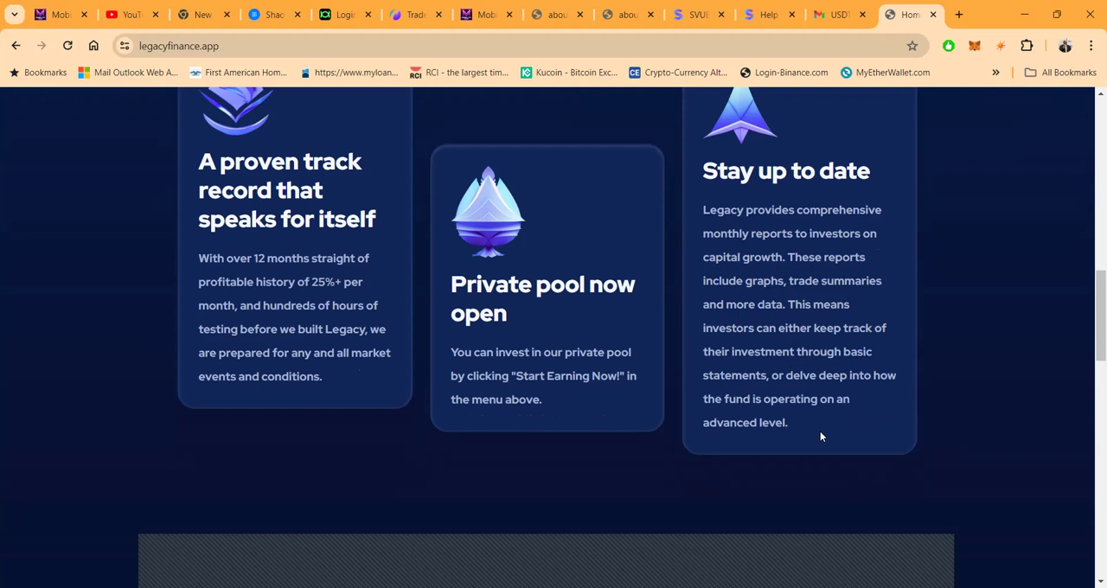
Scroll past the technology partners to the FAQ with the 25% monthly profit answer expanded
{"action": "scroll", "scroll_direction": "down", "scroll_amount": 3}
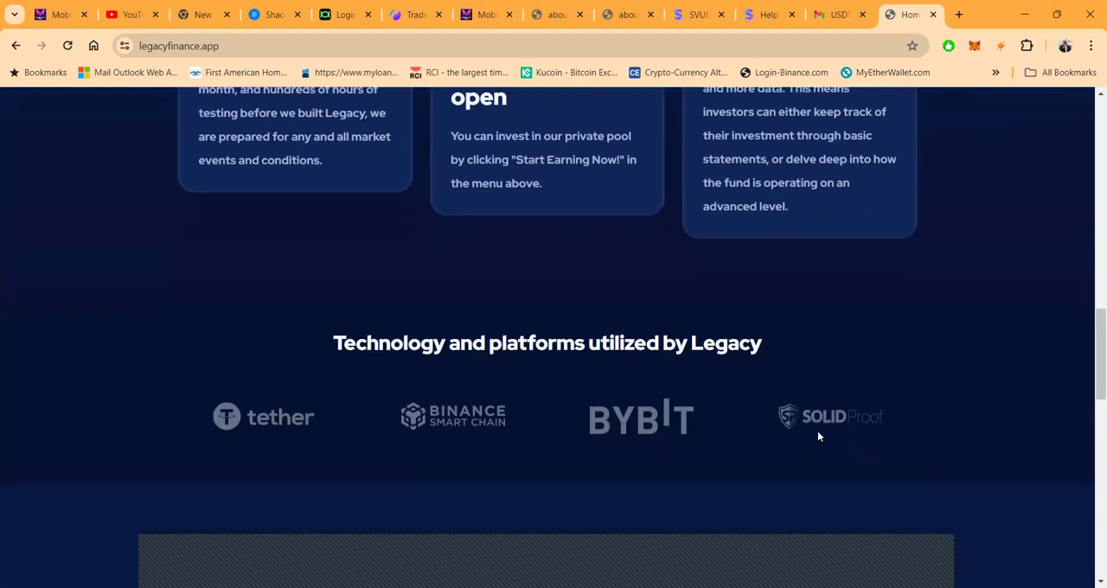
{"action": "scroll", "scroll_direction": "down", "scroll_amount": 3}
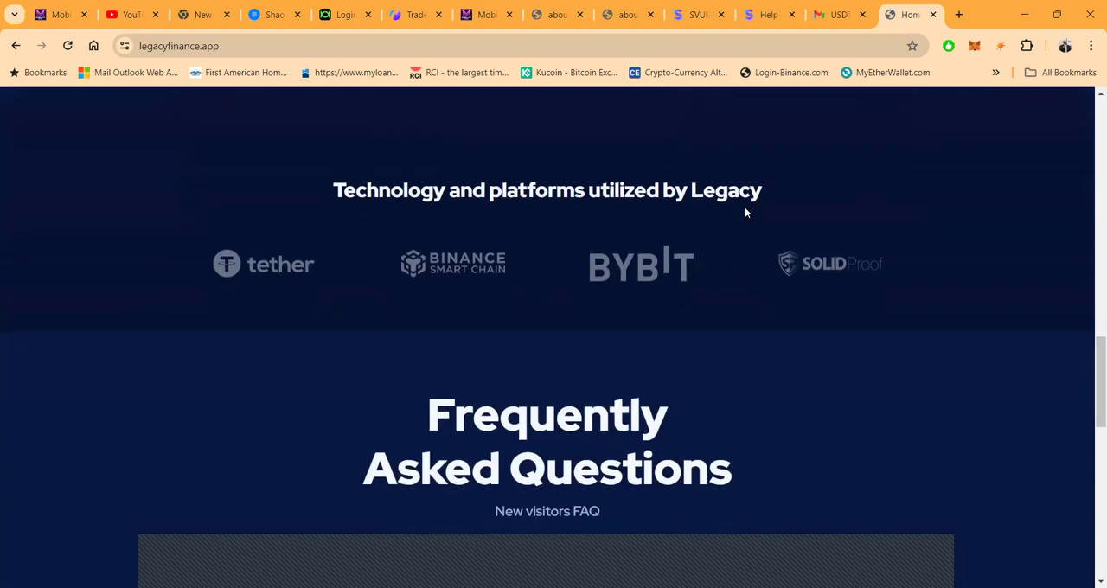
{"action": "mouse_move", "coordinate": [474, 358]}
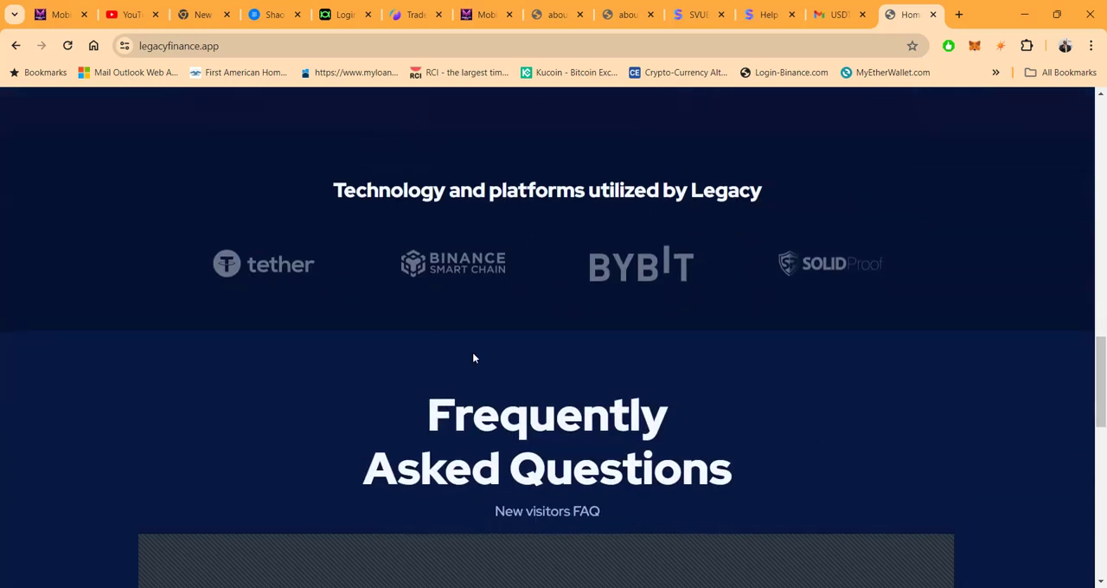
{"action": "scroll", "scroll_direction": "down", "scroll_amount": 3}
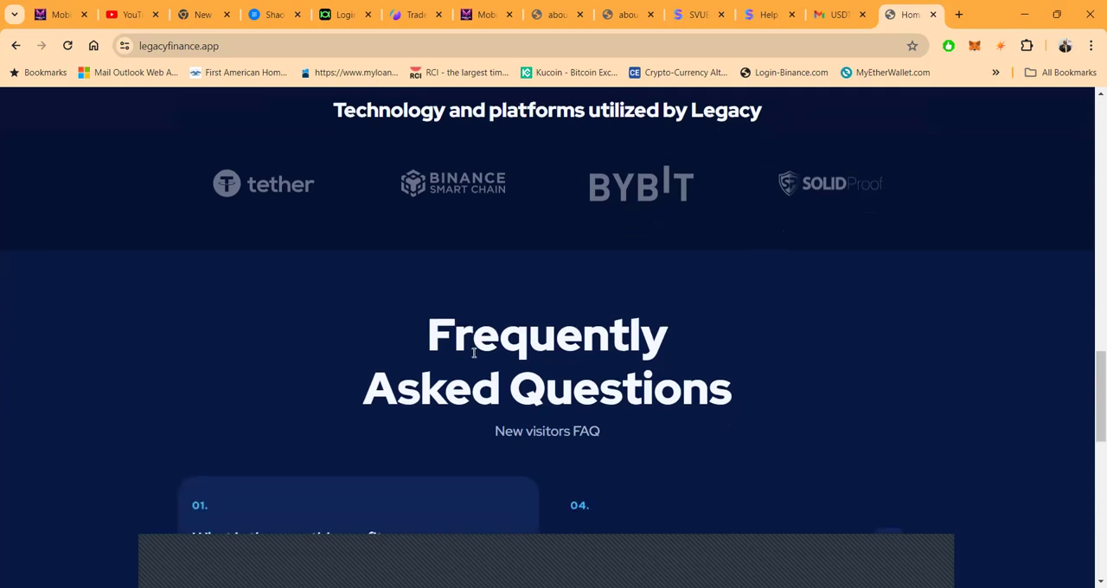
{"action": "scroll", "scroll_direction": "down", "scroll_amount": 3}
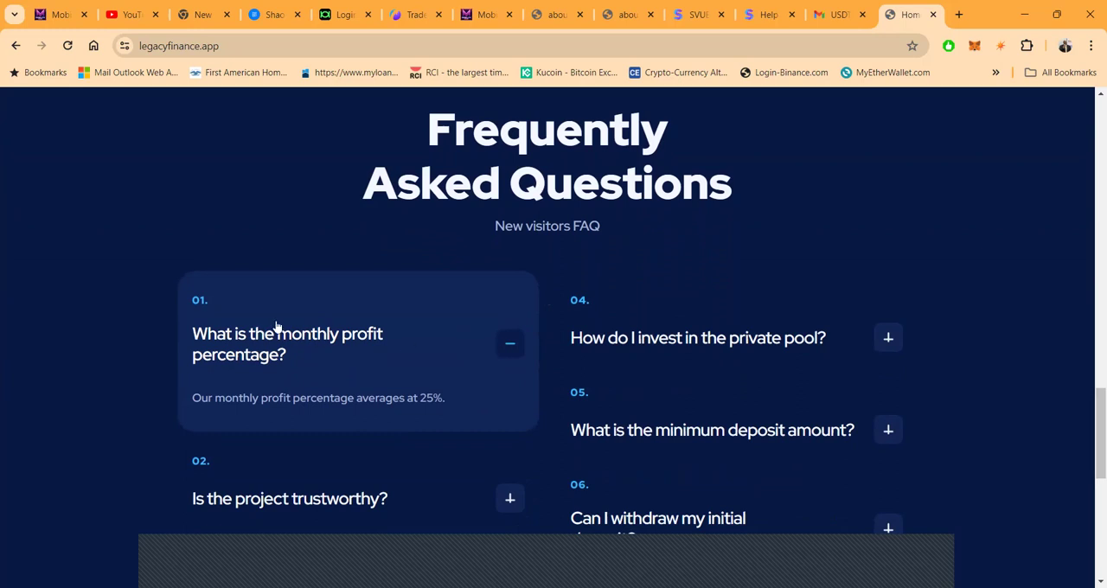
{"action": "mouse_move", "coordinate": [207, 373]}
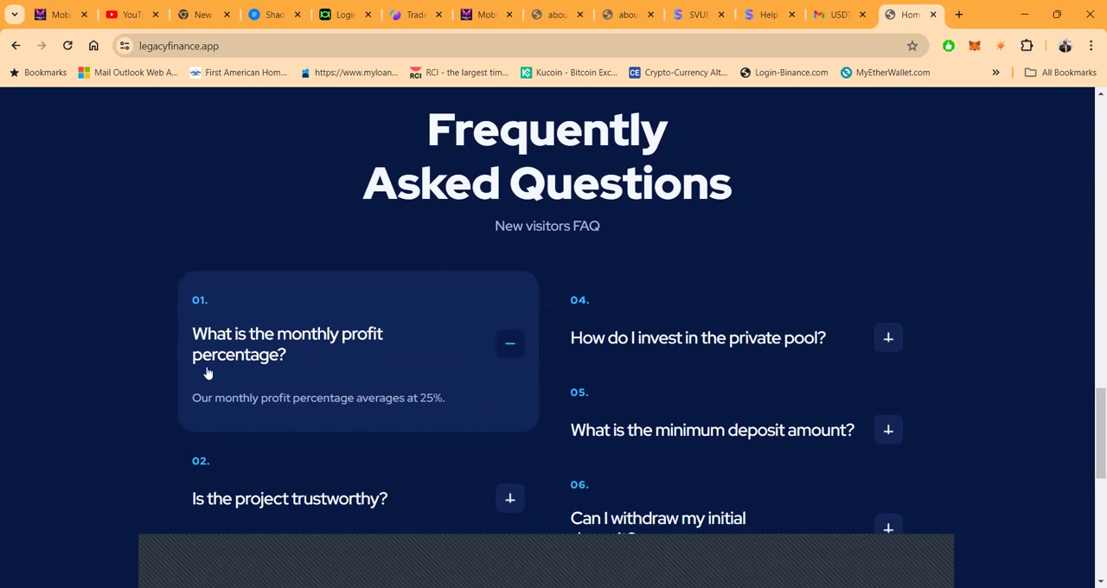
{"action": "mouse_move", "coordinate": [464, 380]}
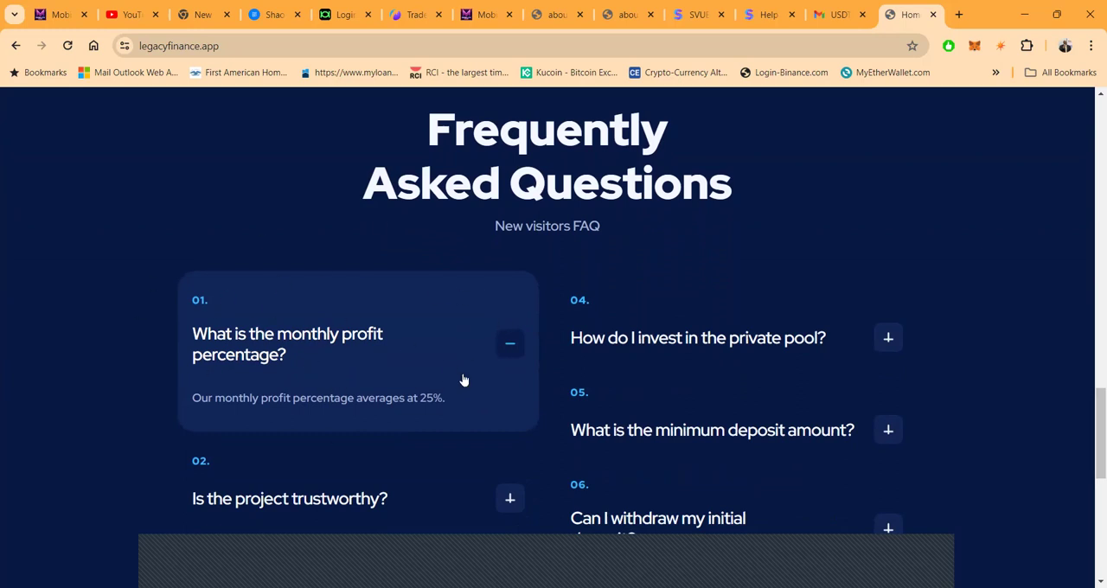
Expand the FAQ answers for 'Is the project trustworthy?' and 'Are there risks involved?'
{"action": "scroll", "scroll_direction": "down", "scroll_amount": 3}
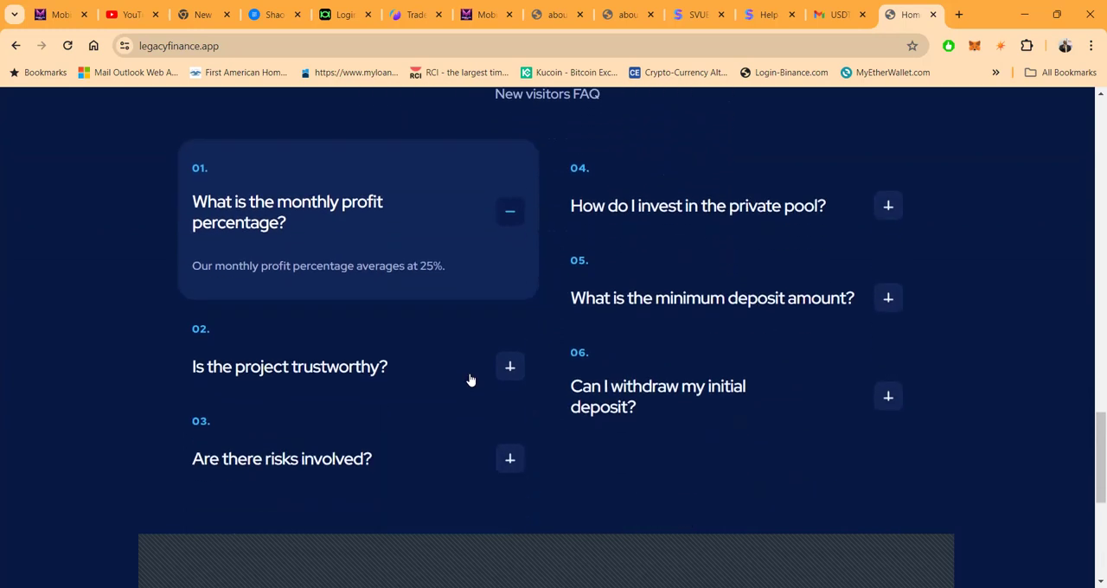
{"action": "left_click", "coordinate": [508, 366]}
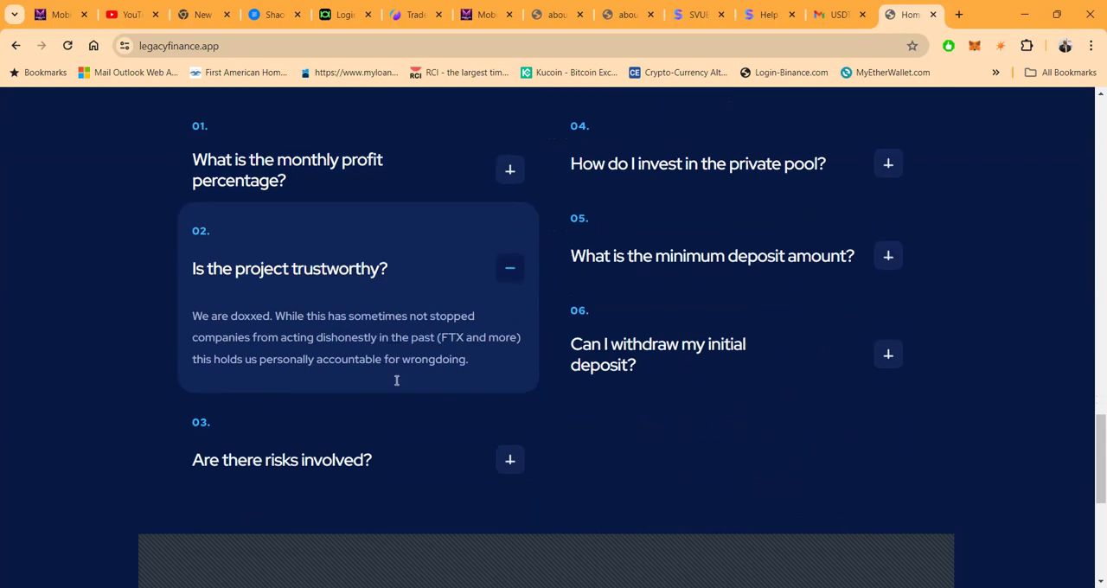
{"action": "scroll", "scroll_direction": "down", "scroll_amount": 3}
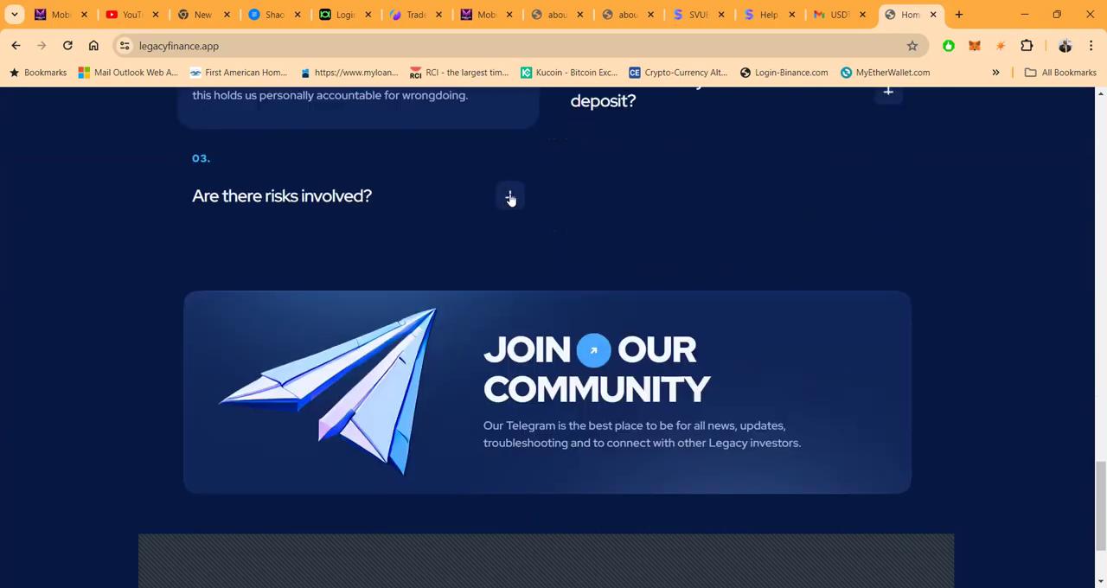
{"action": "left_click", "coordinate": [508, 195]}
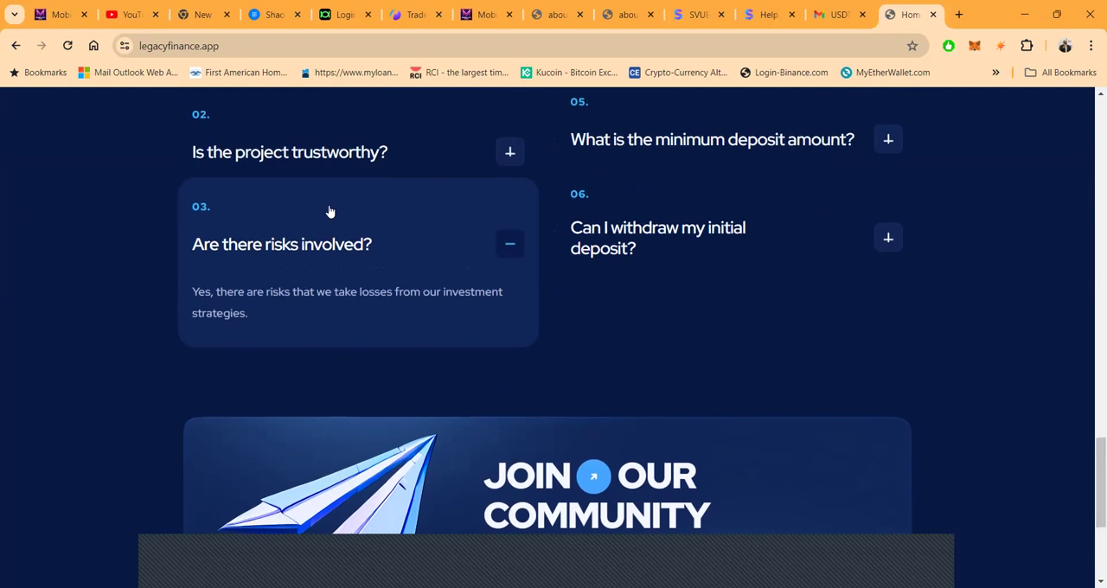
{"action": "mouse_move", "coordinate": [360, 277]}
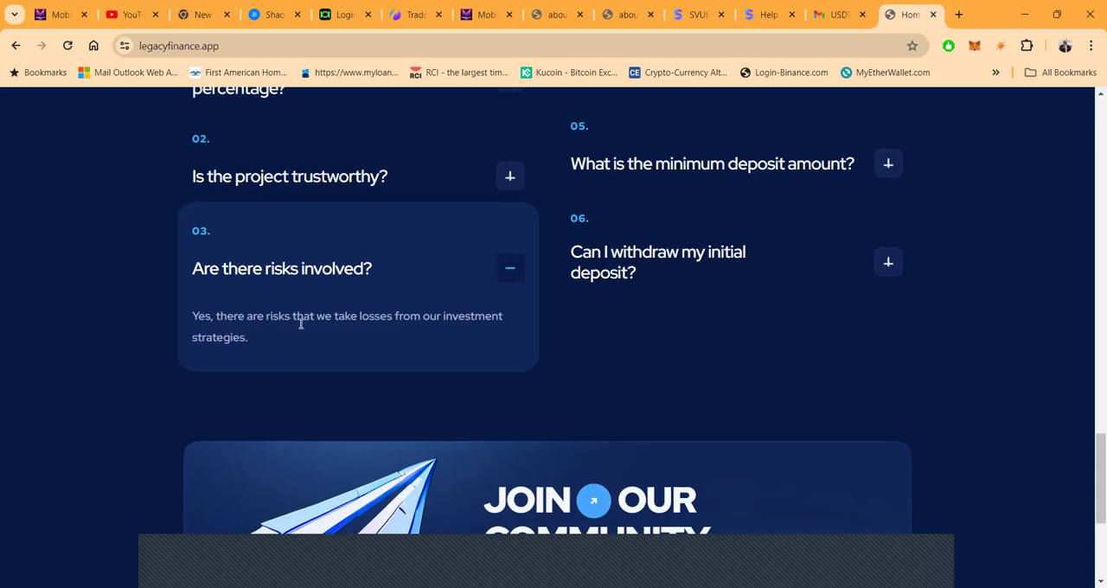
{"action": "mouse_move", "coordinate": [145, 367]}
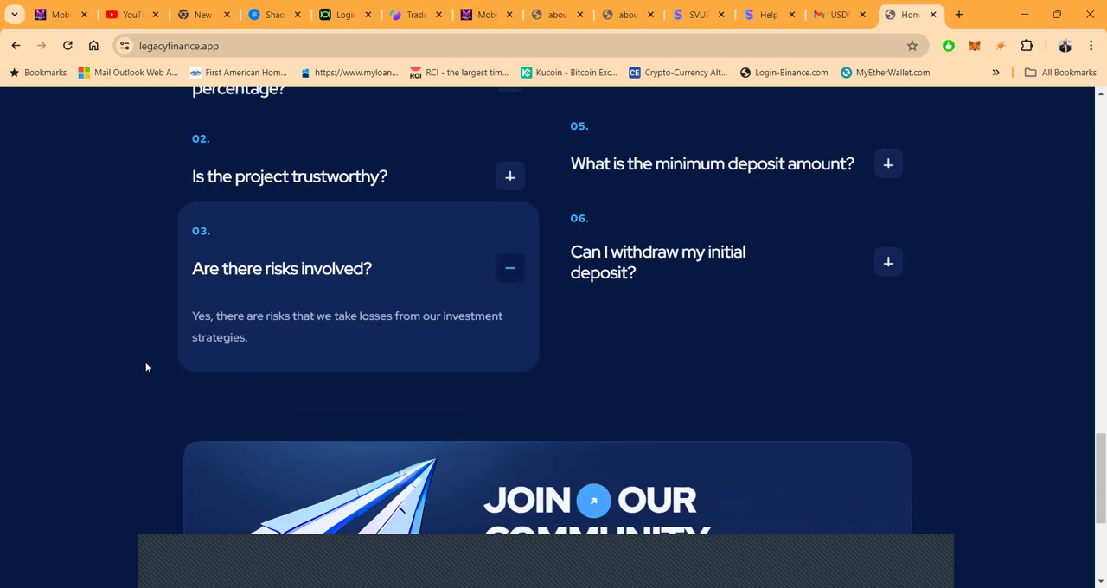
{"action": "mouse_move", "coordinate": [379, 315]}
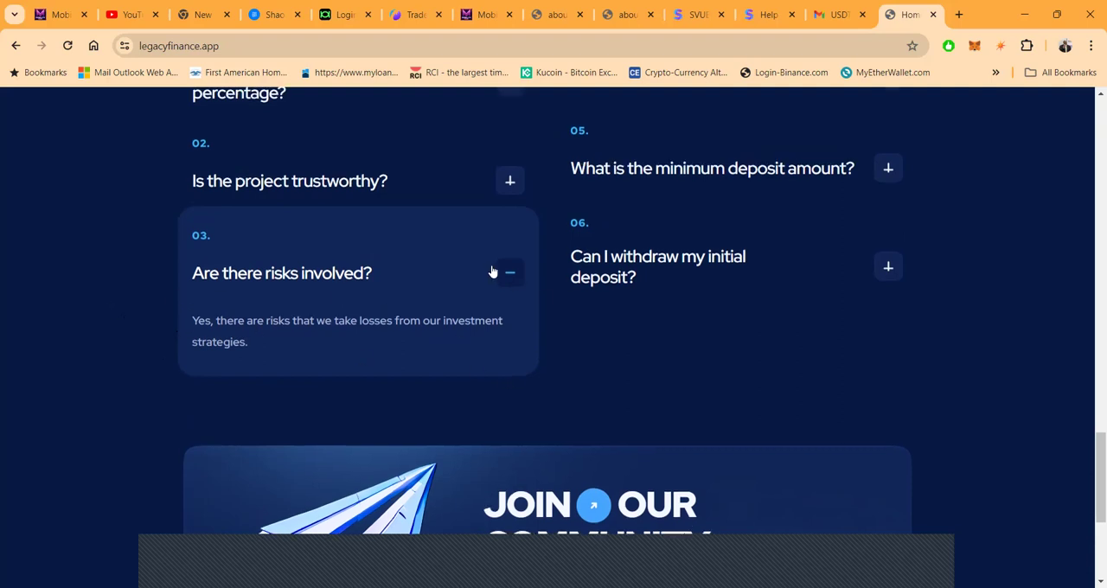
Expand the FAQ answers on how to invest in the private pool and withdrawing the initial deposit
{"action": "scroll", "scroll_direction": "up", "scroll_amount": 3}
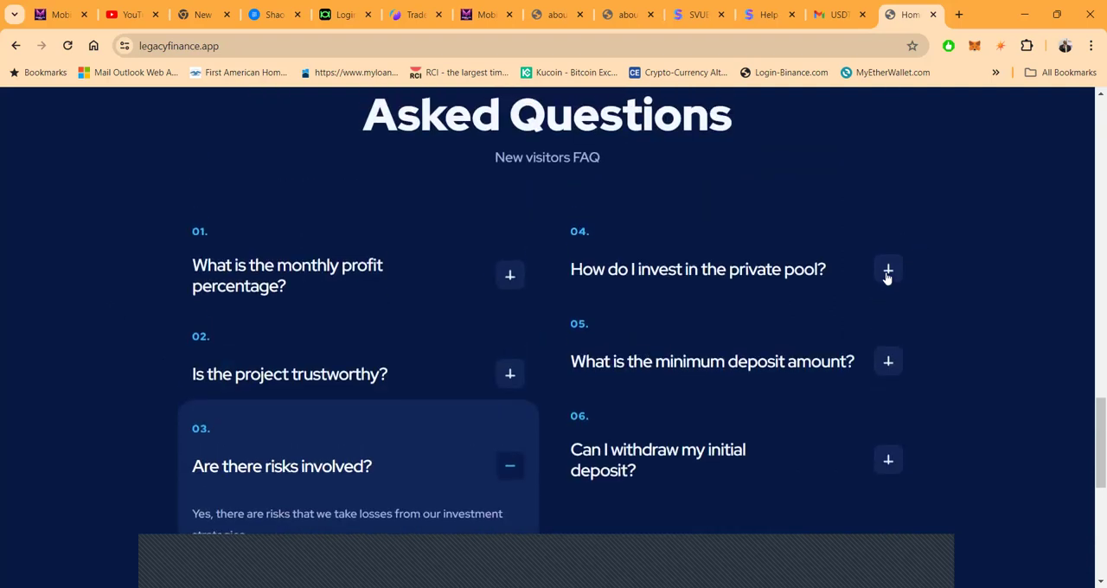
{"action": "left_click", "coordinate": [887, 269]}
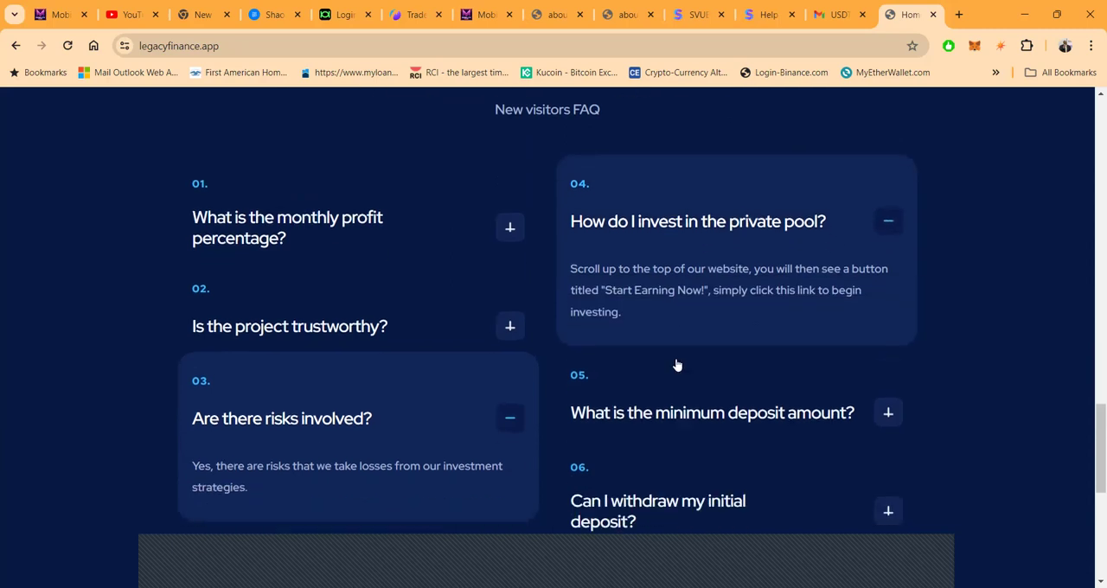
{"action": "scroll", "scroll_direction": "down", "scroll_amount": 3}
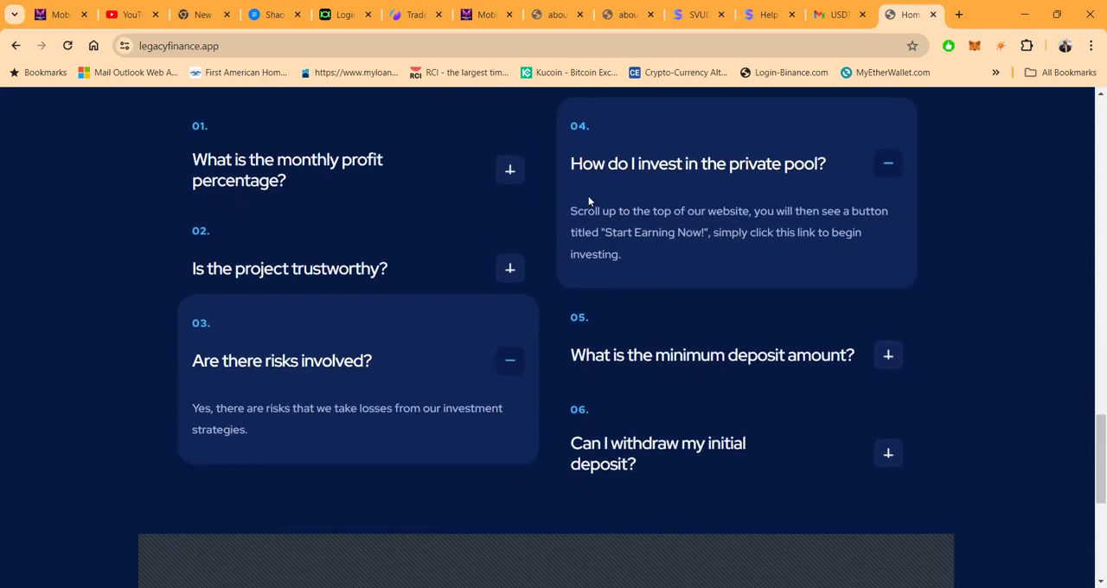
{"action": "mouse_move", "coordinate": [887, 258]}
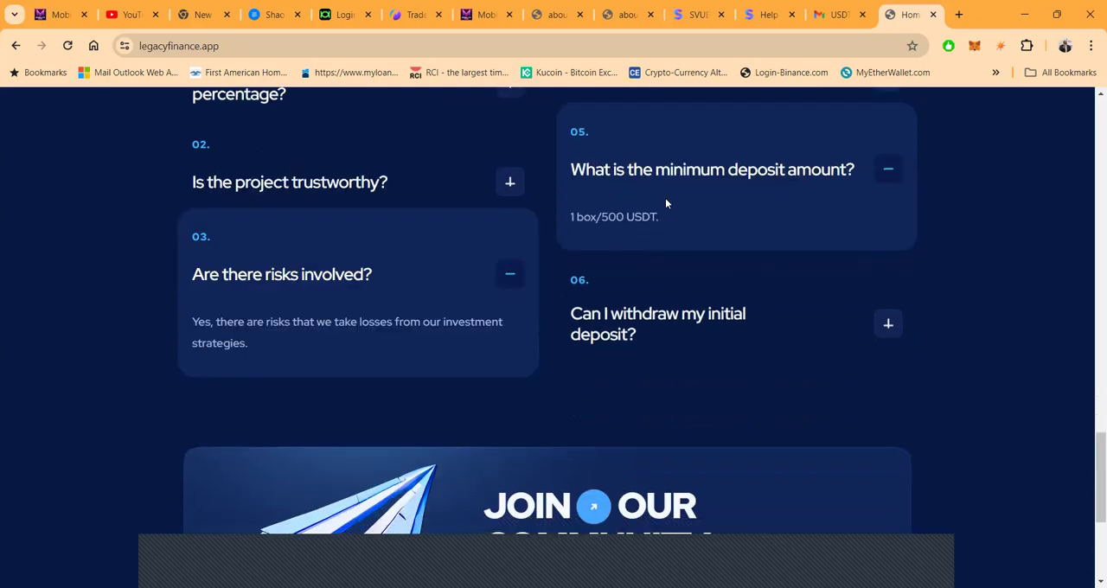
{"action": "left_click", "coordinate": [887, 169]}
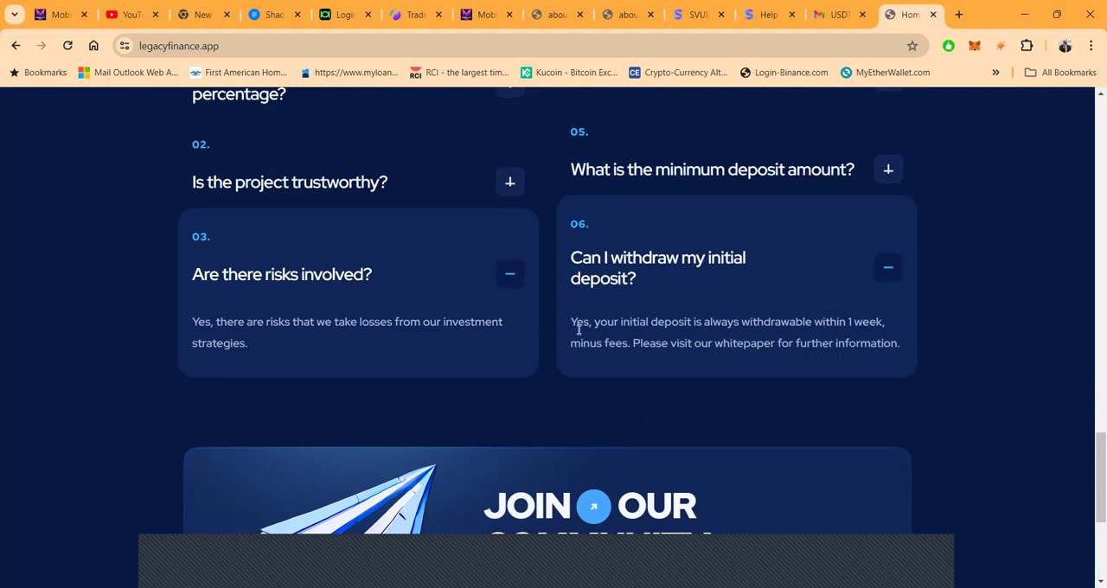
{"action": "mouse_move", "coordinate": [896, 339]}
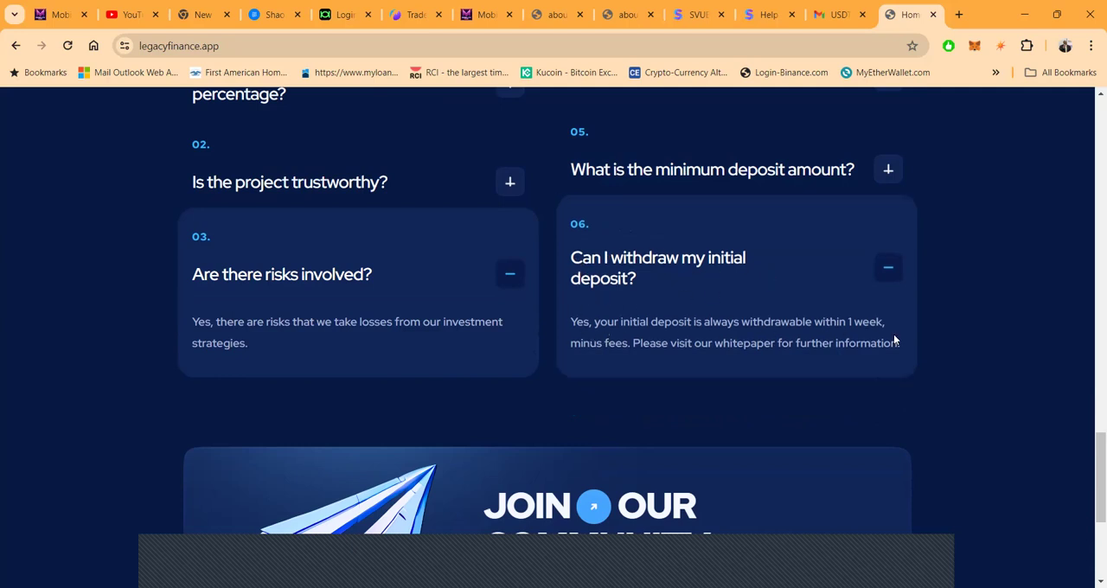
{"action": "mouse_move", "coordinate": [821, 357]}
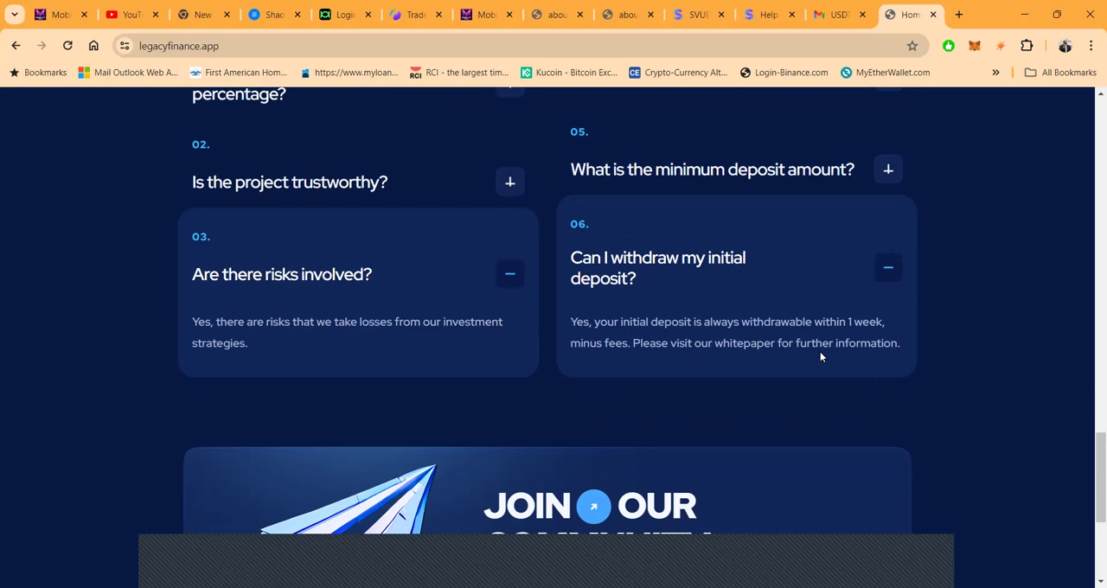
Follow the Whitepaper link under Quick links in the footer to the Legacy Project whitepaper
{"action": "scroll", "scroll_direction": "down", "scroll_amount": 3}
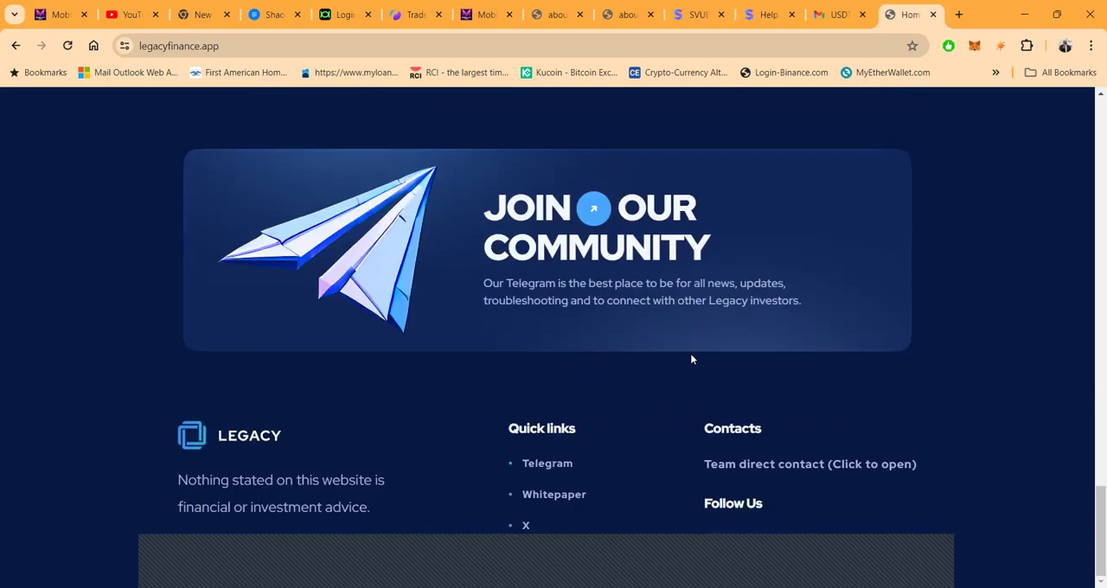
{"action": "left_click", "coordinate": [553, 494]}
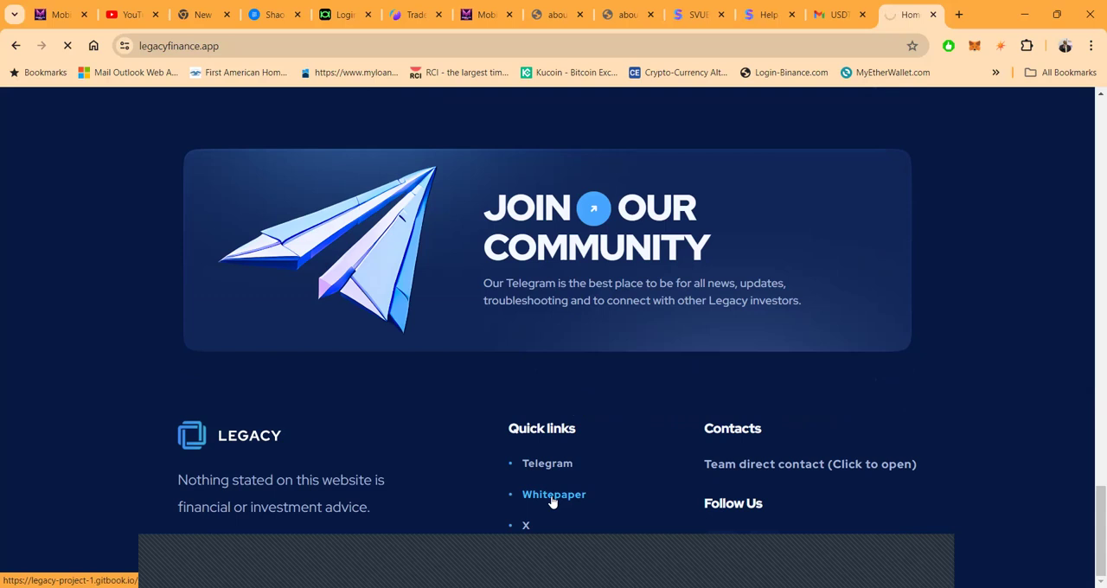
{"action": "left_click", "coordinate": [553, 495]}
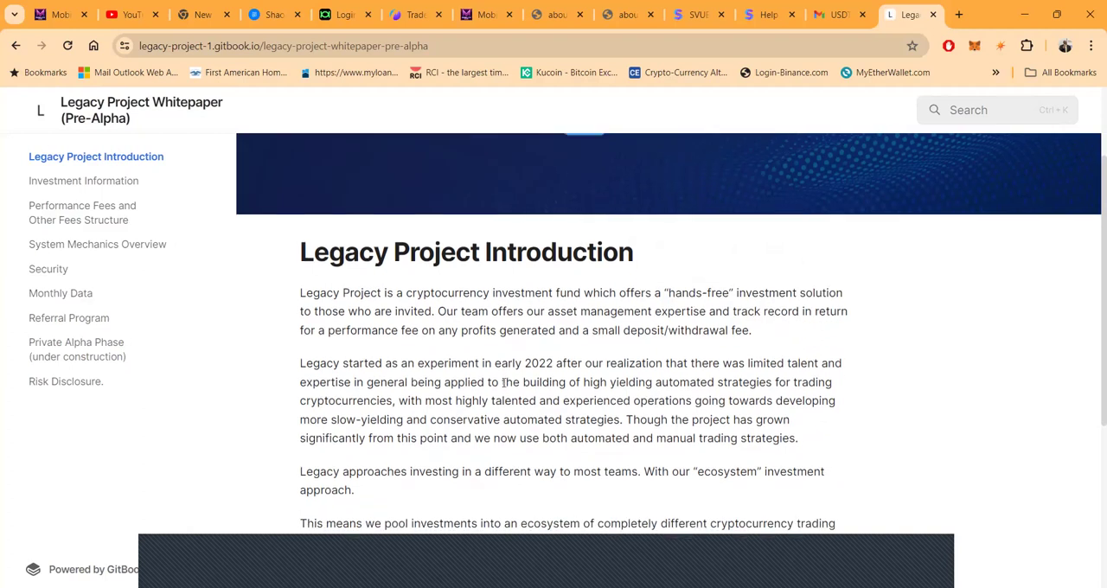
Read through the whitepaper introduction to its early-stage notice about missing information
{"action": "scroll", "scroll_direction": "down", "scroll_amount": 3}
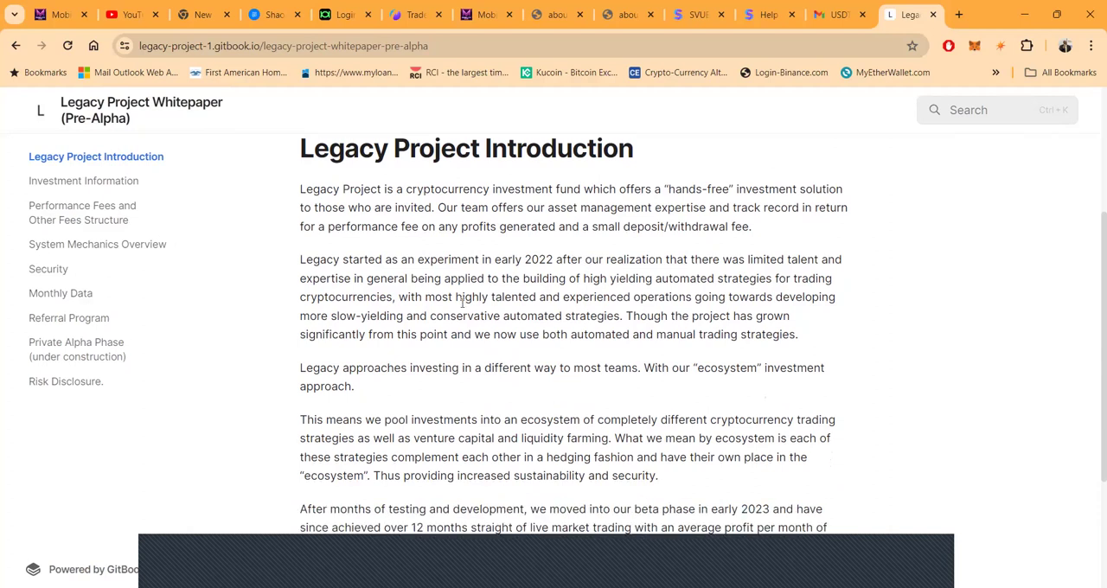
{"action": "scroll", "scroll_direction": "down", "scroll_amount": 3}
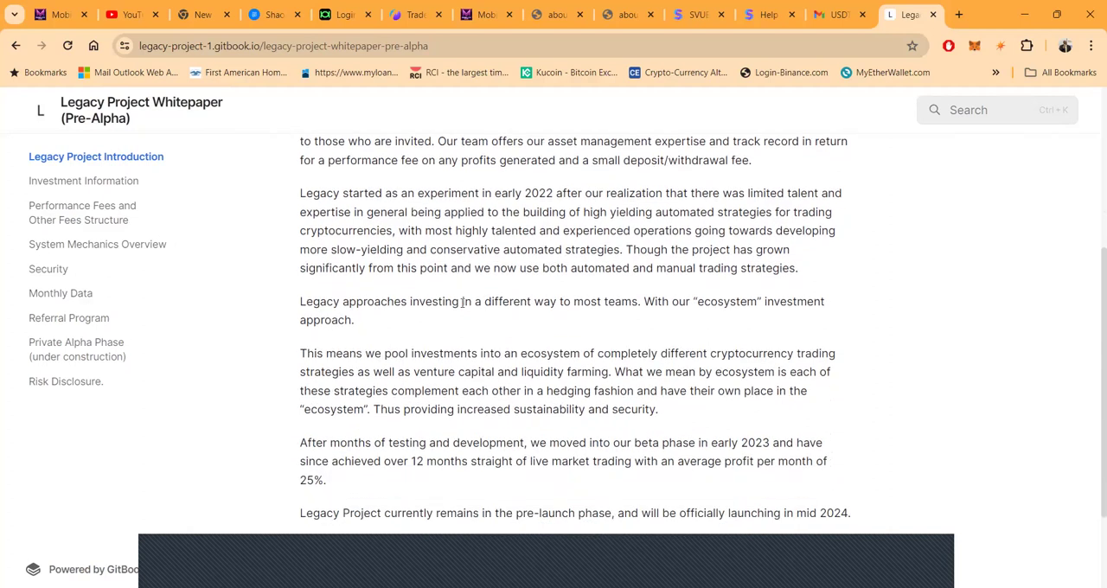
{"action": "scroll", "scroll_direction": "down", "scroll_amount": 3}
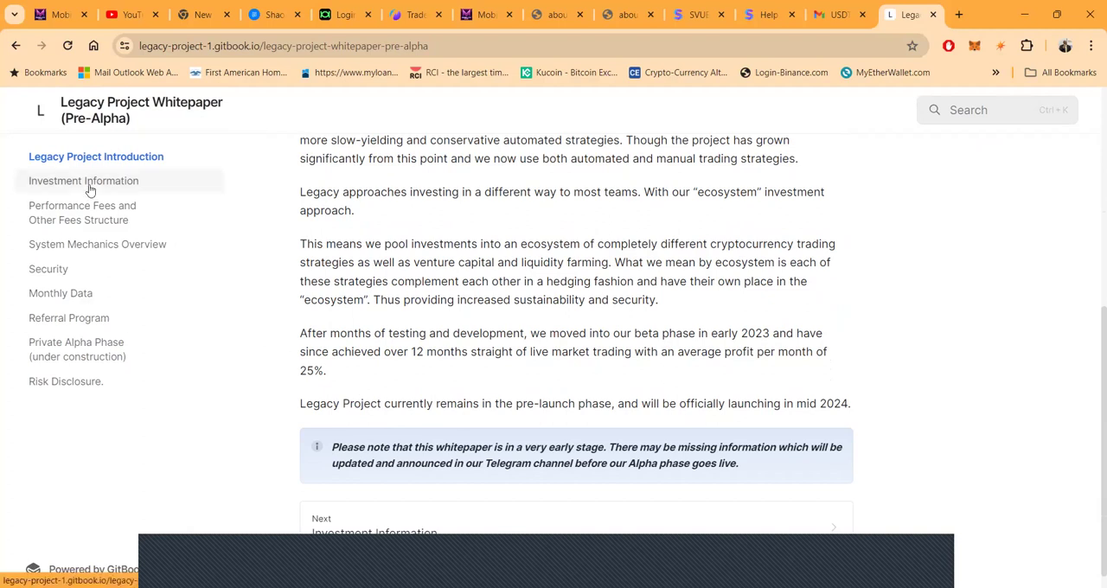
{"action": "mouse_move", "coordinate": [49, 217]}
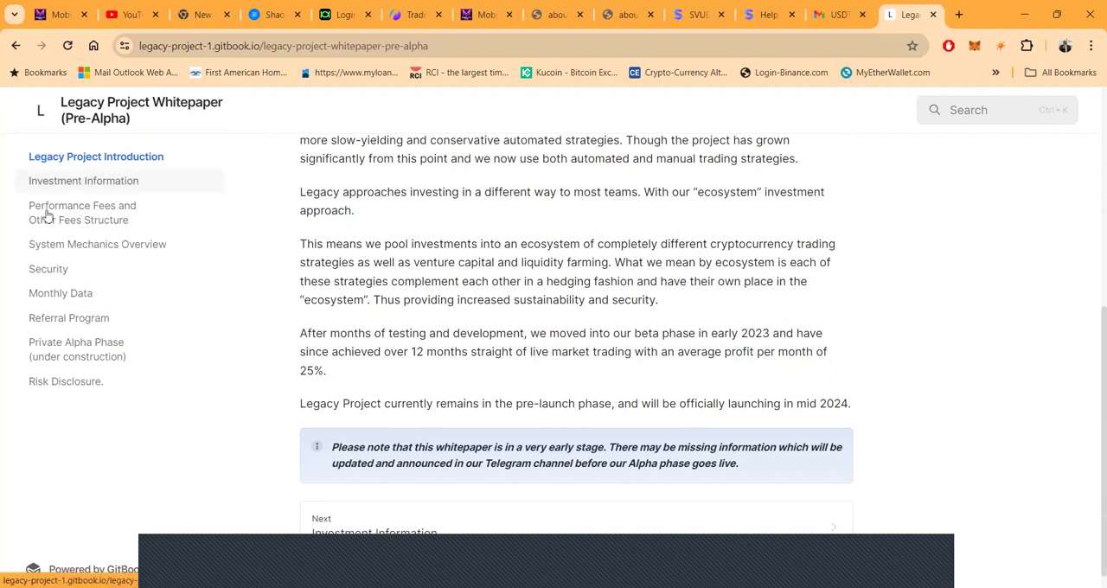
{"action": "left_click", "coordinate": [83, 211]}
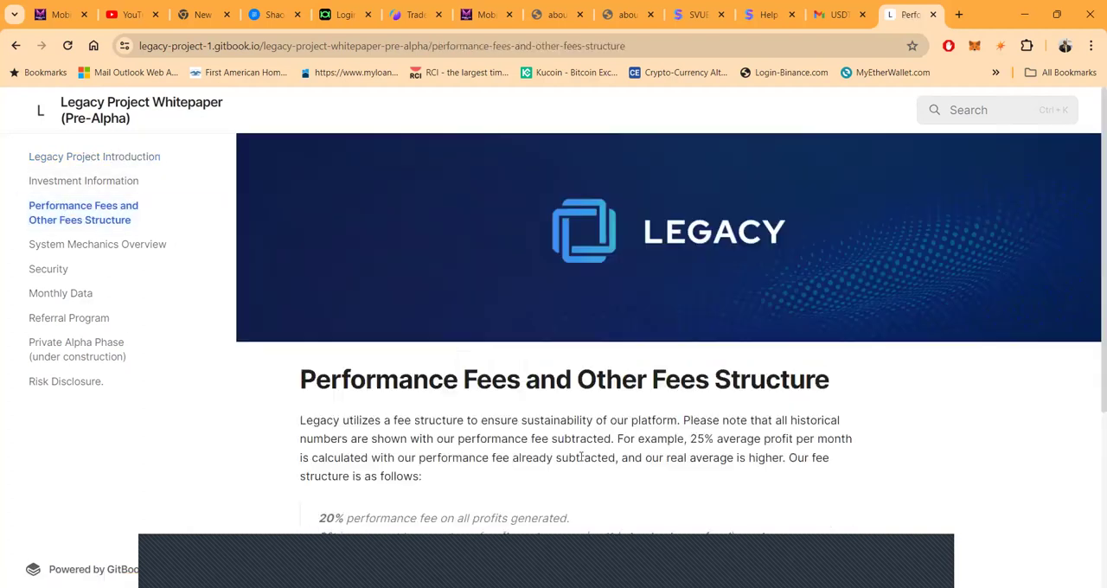
{"action": "scroll", "scroll_direction": "down", "scroll_amount": 3}
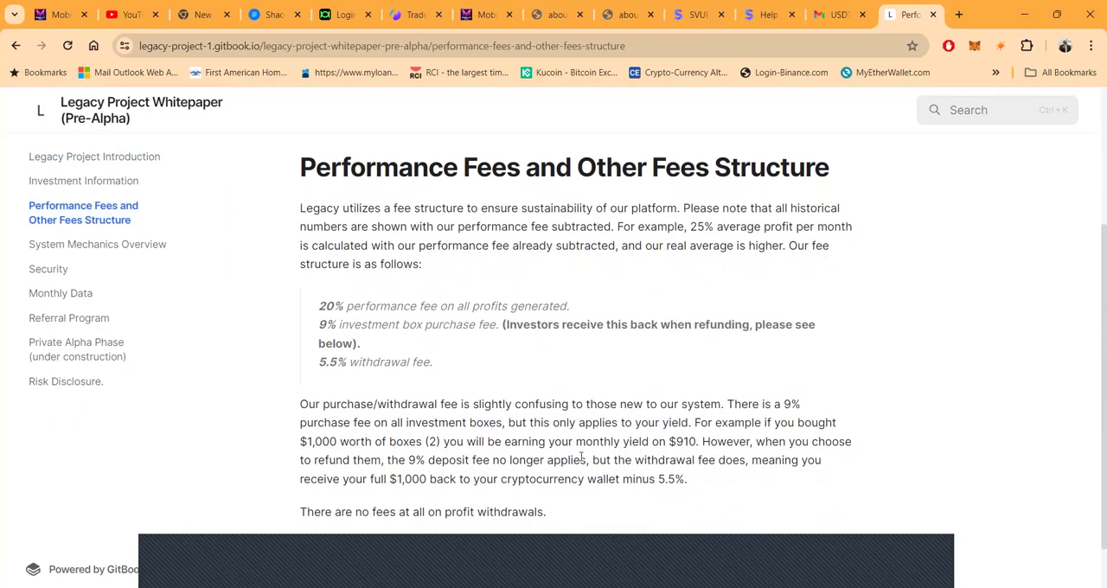
{"action": "scroll", "scroll_direction": "up", "scroll_amount": 3}
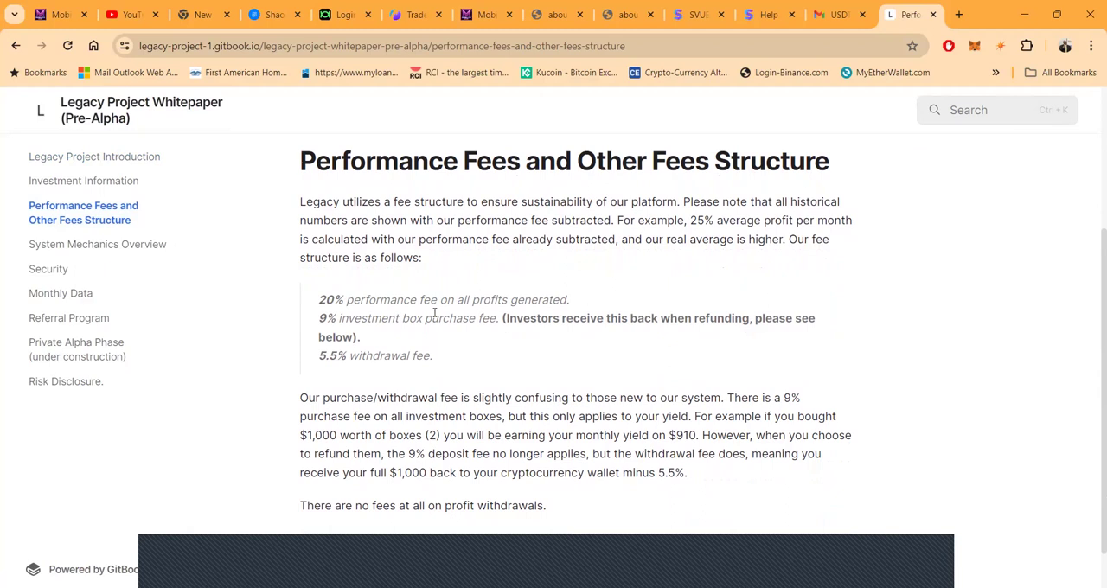
{"action": "mouse_move", "coordinate": [591, 284]}
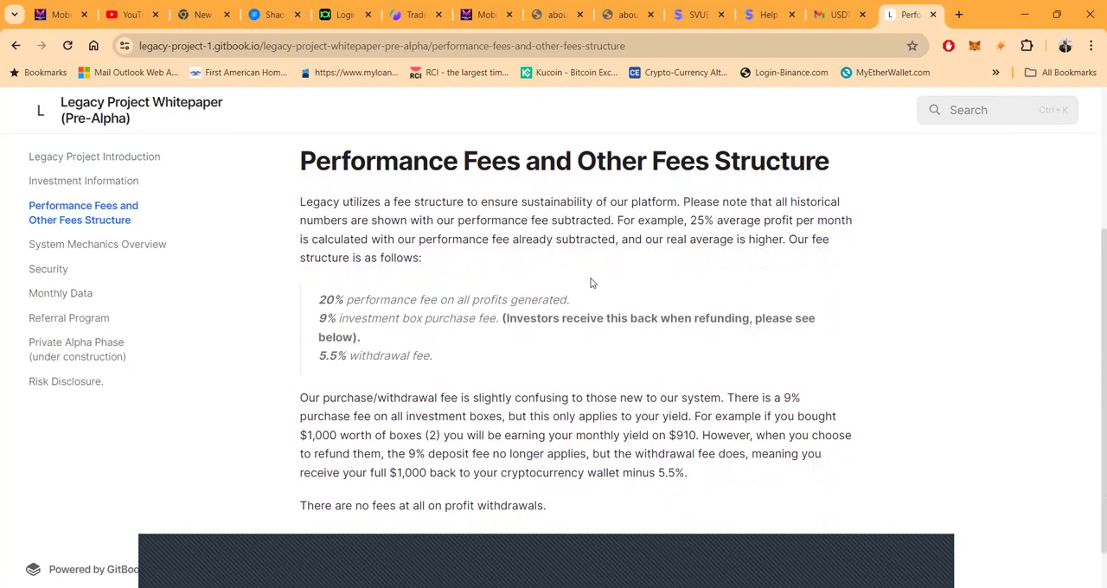
{"action": "mouse_move", "coordinate": [424, 360]}
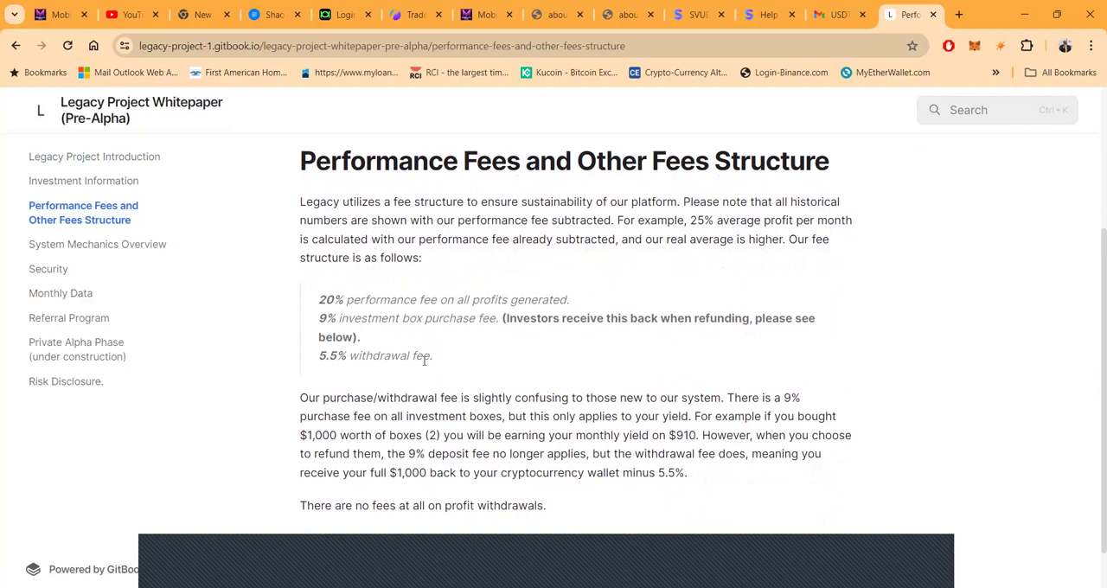
{"action": "mouse_move", "coordinate": [466, 349]}
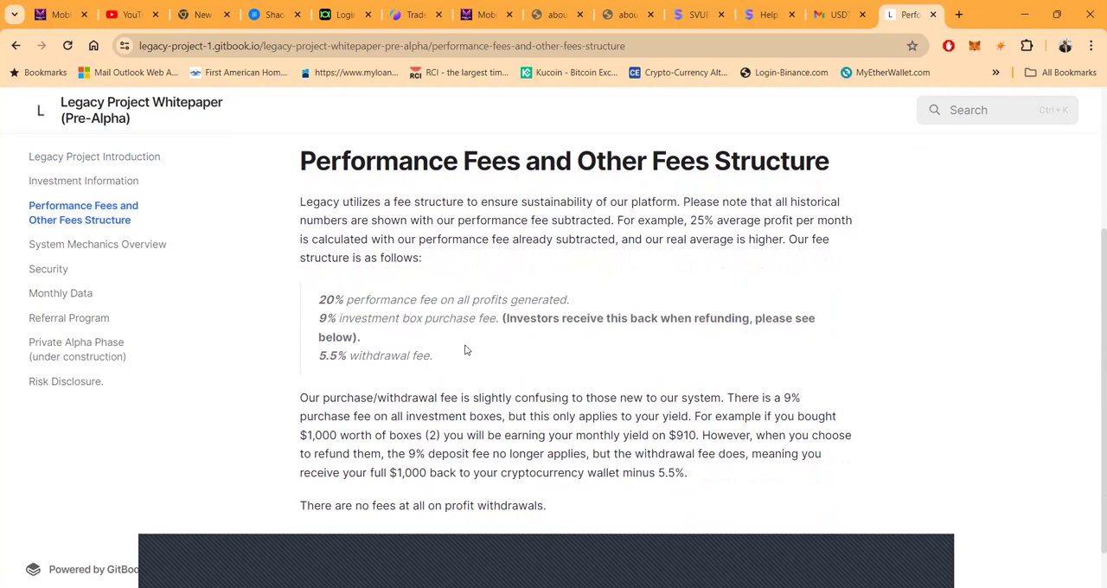
{"action": "mouse_move", "coordinate": [313, 301]}
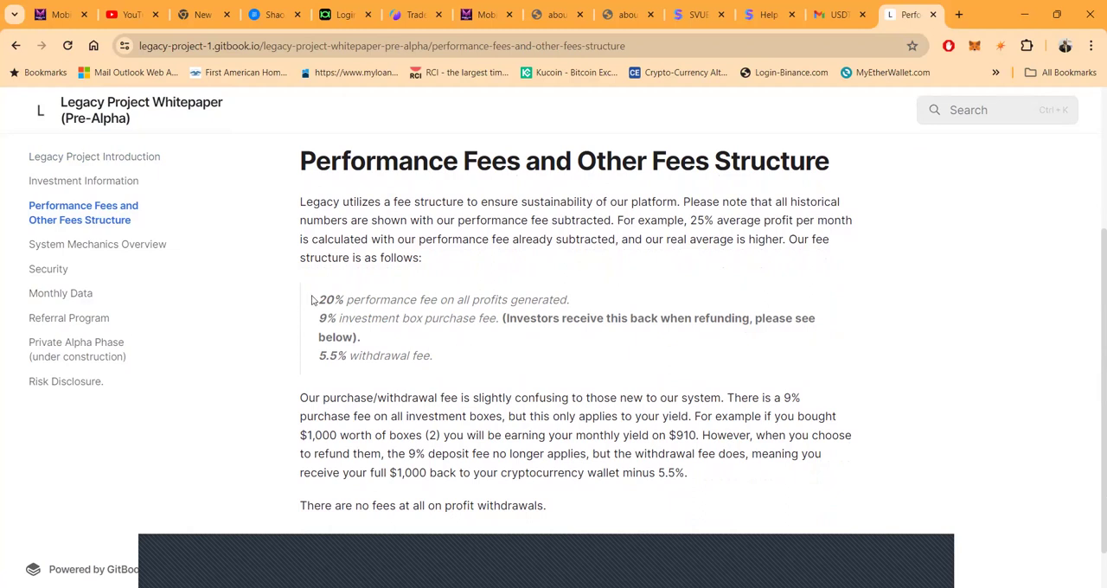
{"action": "mouse_move", "coordinate": [436, 313]}
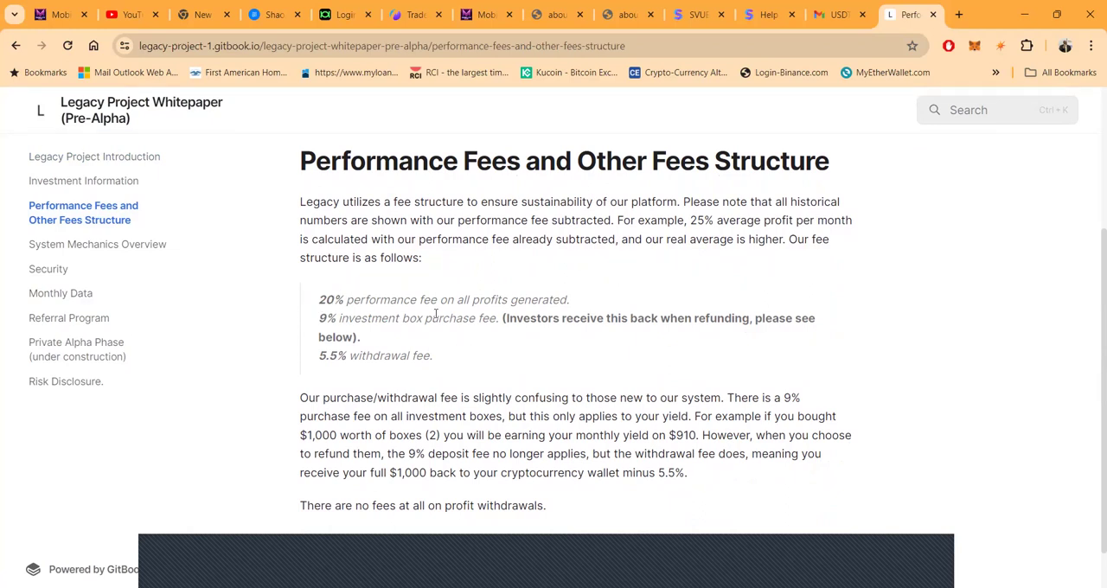
{"action": "mouse_move", "coordinate": [532, 332]}
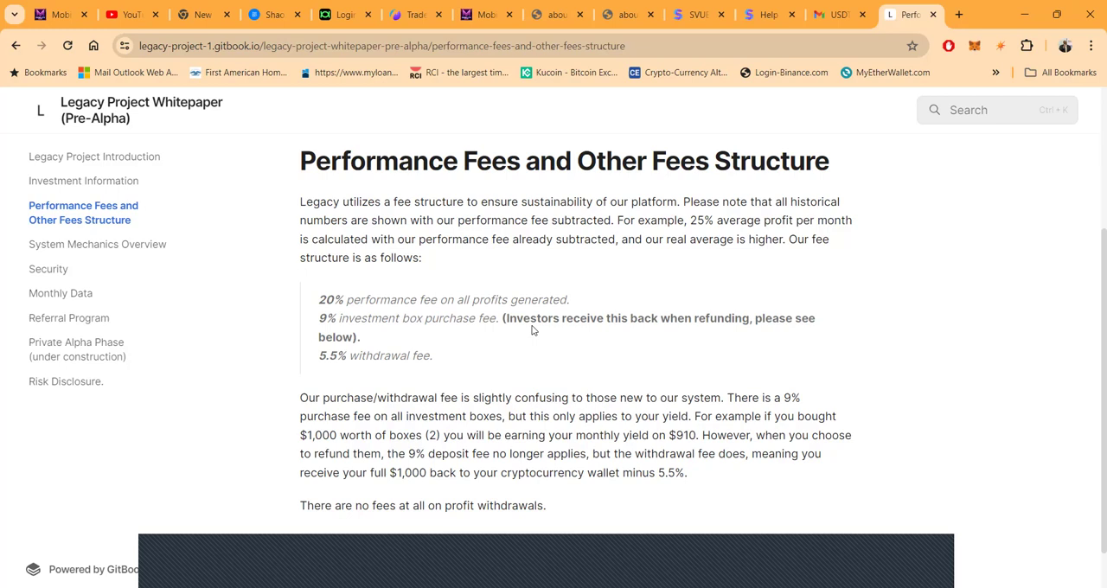
{"action": "mouse_move", "coordinate": [498, 326]}
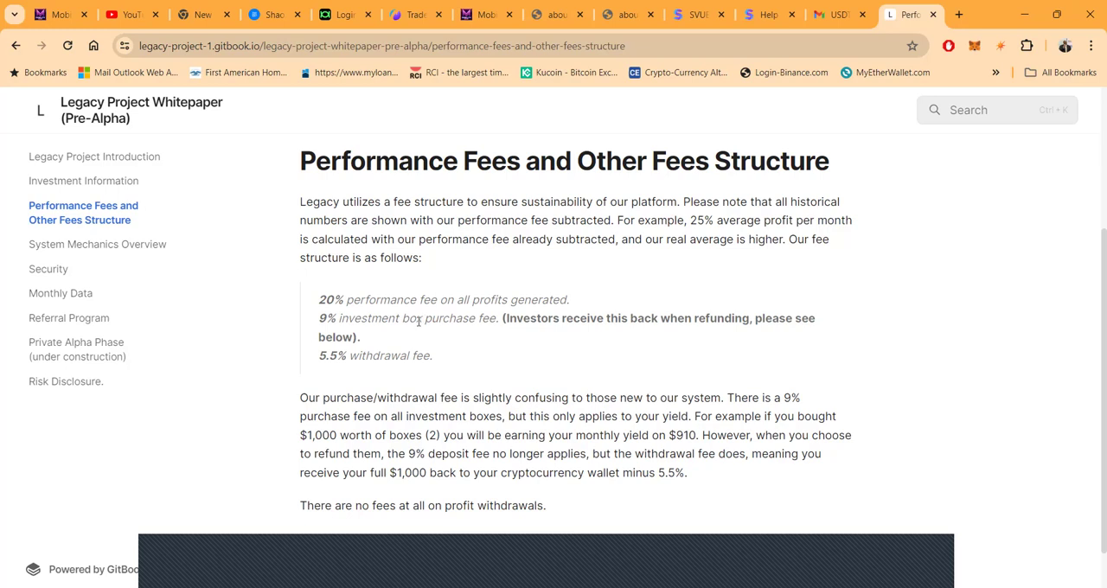
{"action": "mouse_move", "coordinate": [394, 330]}
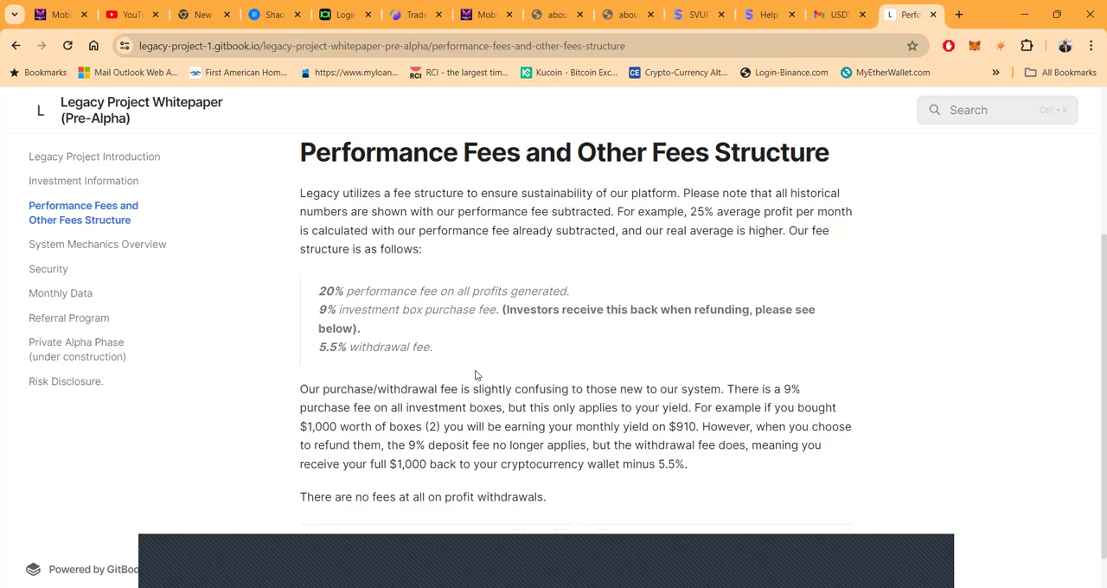
{"action": "scroll", "scroll_direction": "down", "scroll_amount": 3}
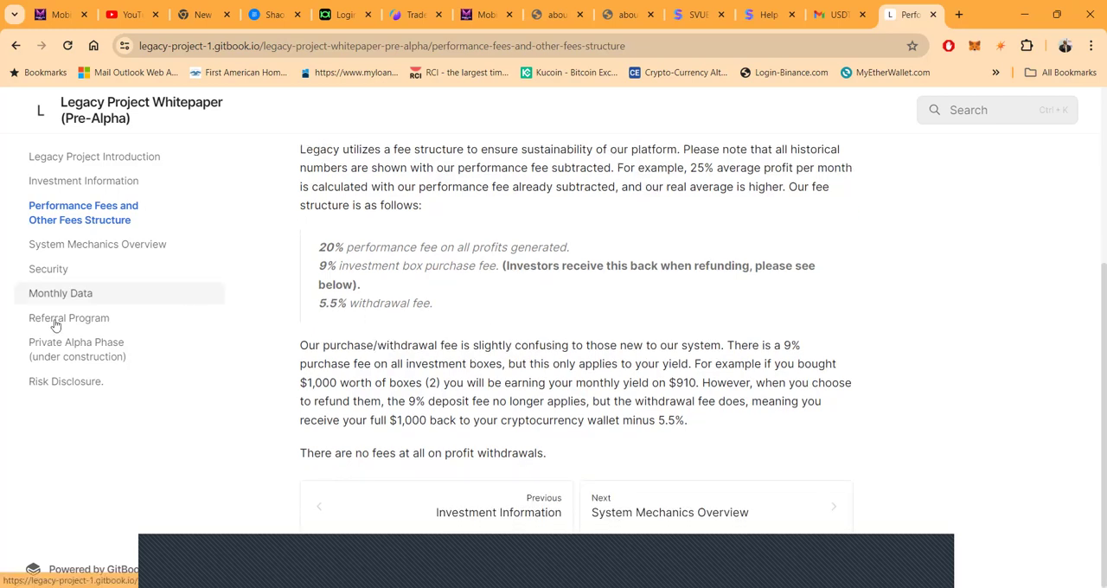
Read the Referral Program page's 10%, 2.6%, tier-2 and refund-notice details from the sidebar
{"action": "left_click", "coordinate": [69, 318]}
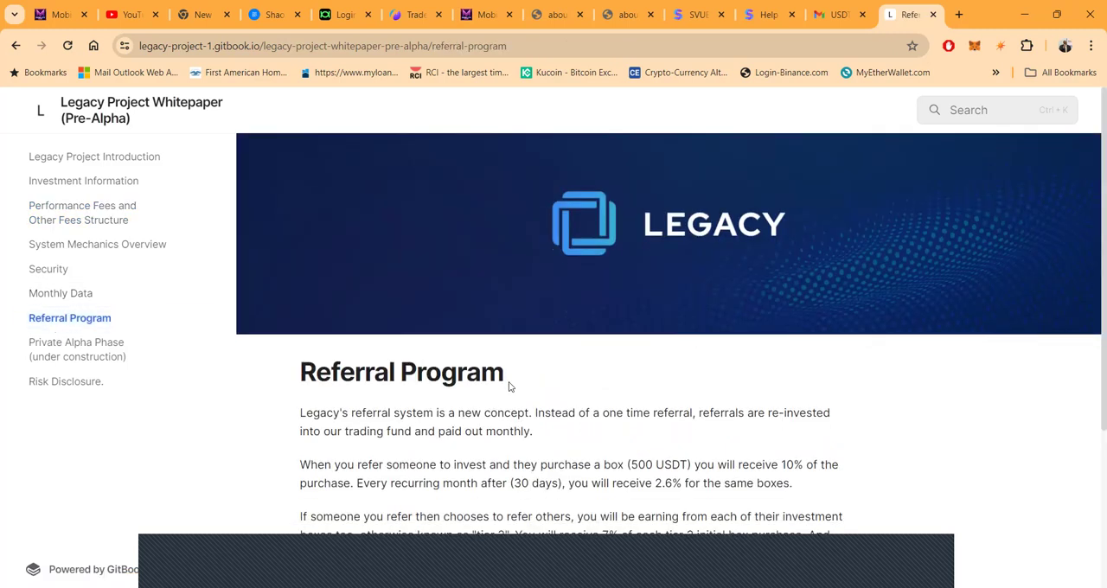
{"action": "scroll", "scroll_direction": "down", "scroll_amount": 3}
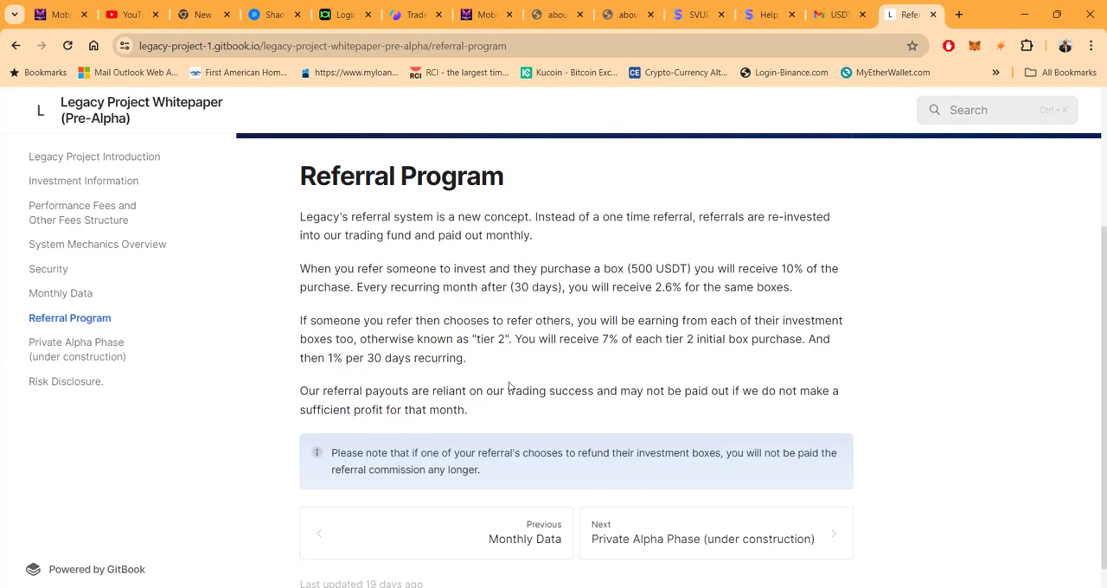
{"action": "mouse_move", "coordinate": [476, 375]}
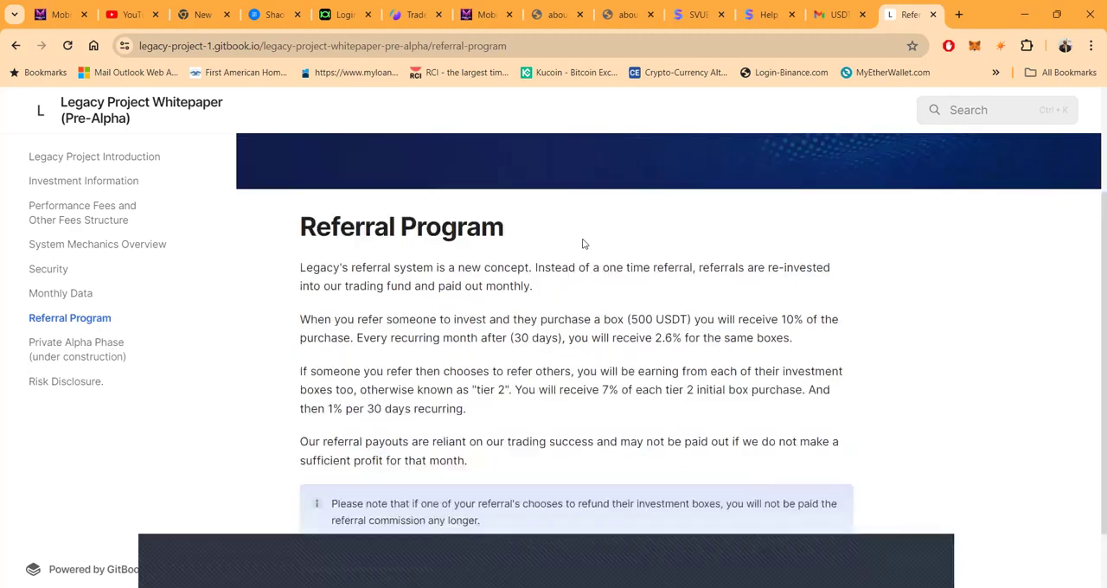
{"action": "scroll", "scroll_direction": "up", "scroll_amount": 3}
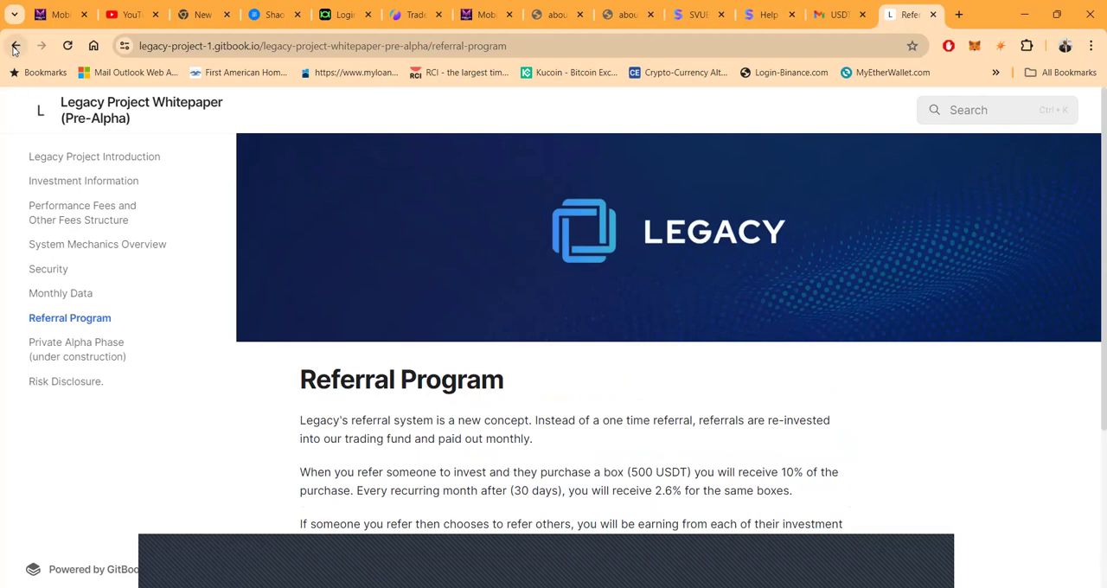
Go back to legacyfinance.app and scroll up to the Secure Investment Management headline
{"action": "left_click", "coordinate": [83, 211]}
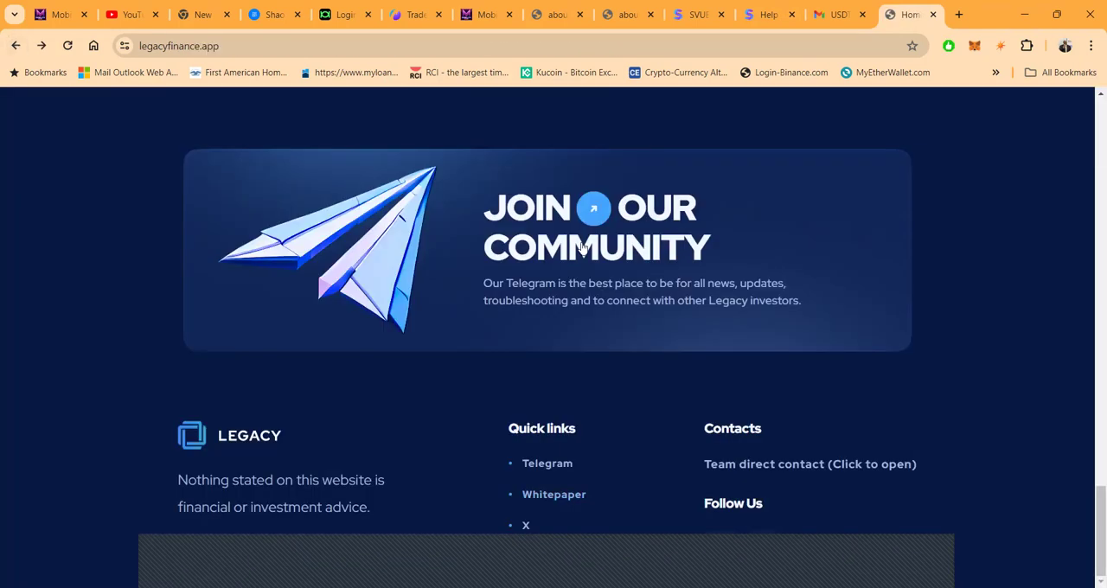
{"action": "scroll", "scroll_direction": "up", "scroll_amount": 3}
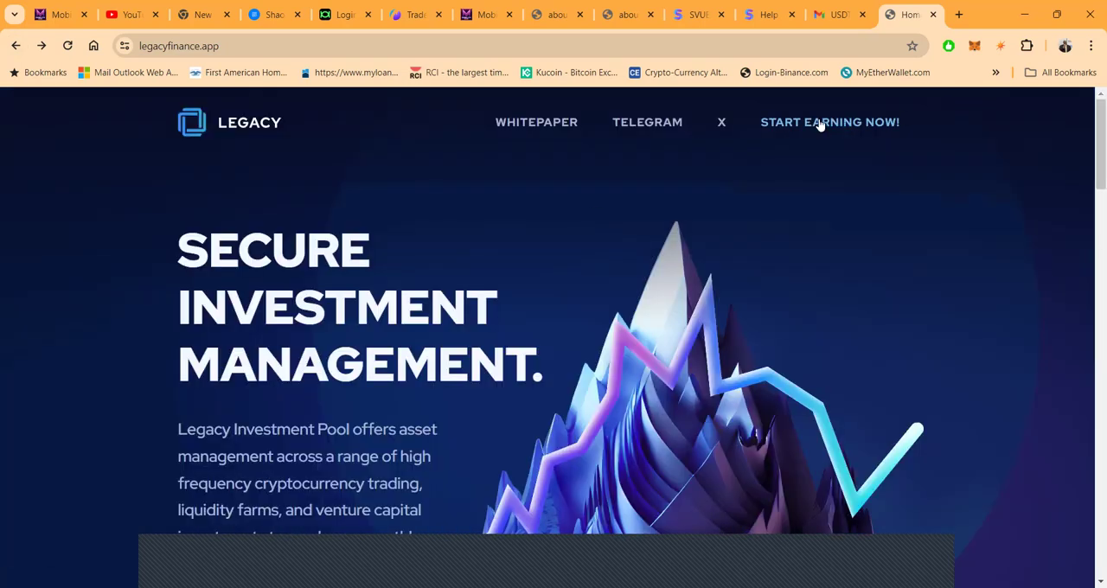
{"action": "mouse_move", "coordinate": [830, 121]}
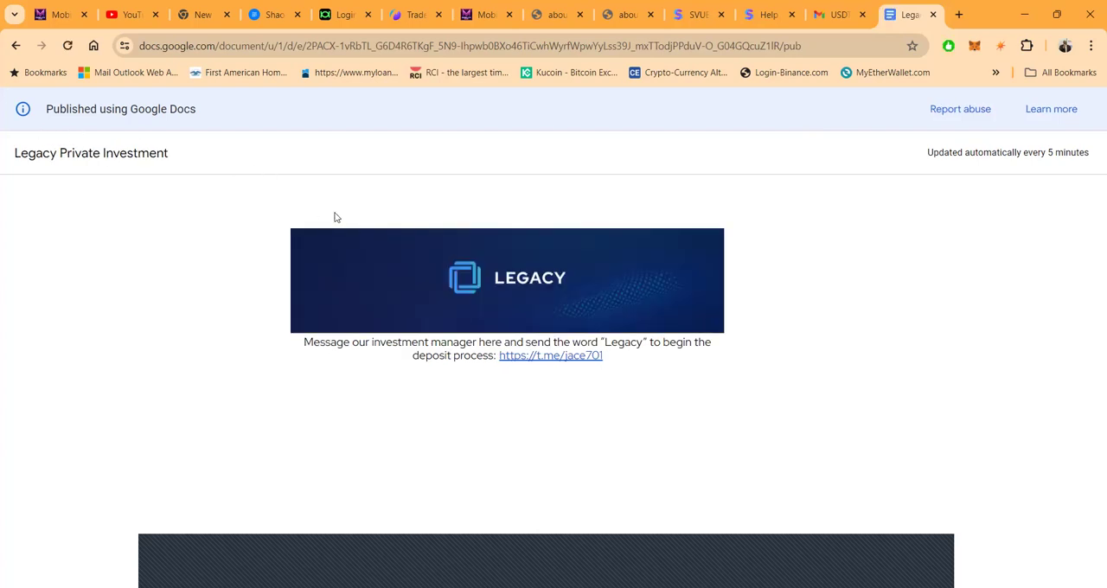
{"action": "mouse_move", "coordinate": [263, 197]}
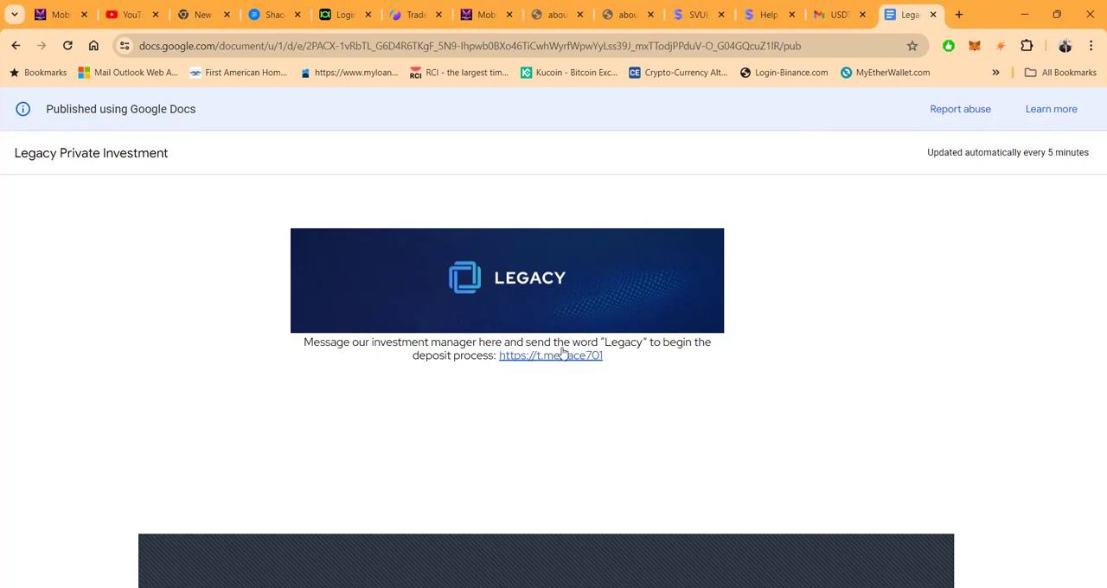
{"action": "mouse_move", "coordinate": [567, 357]}
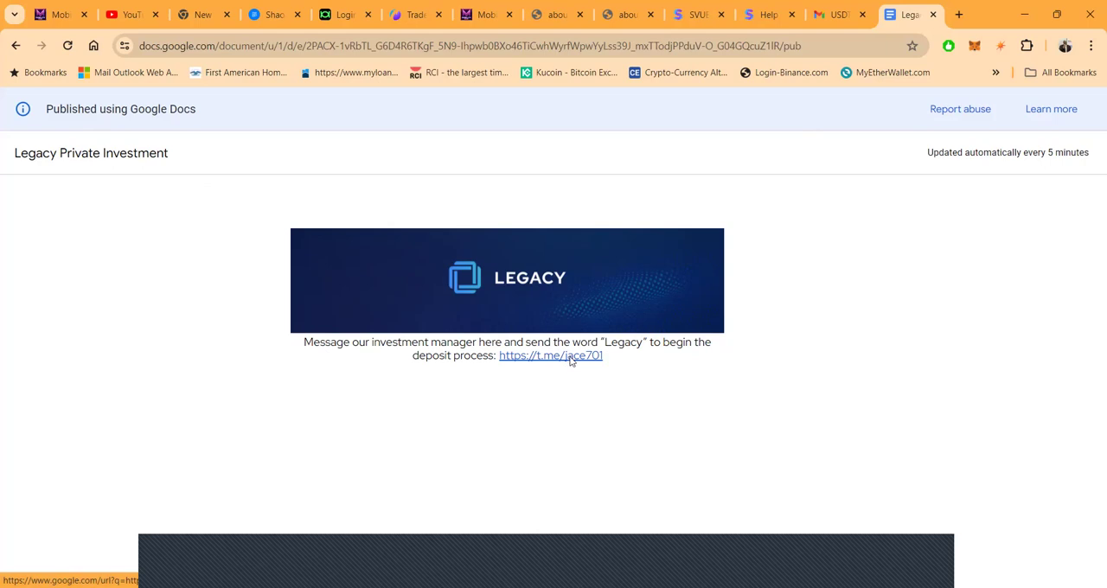
Follow the t.me link in the Legacy Private Investment Google Doc to the manager's Telegram contact
{"action": "left_click", "coordinate": [550, 356]}
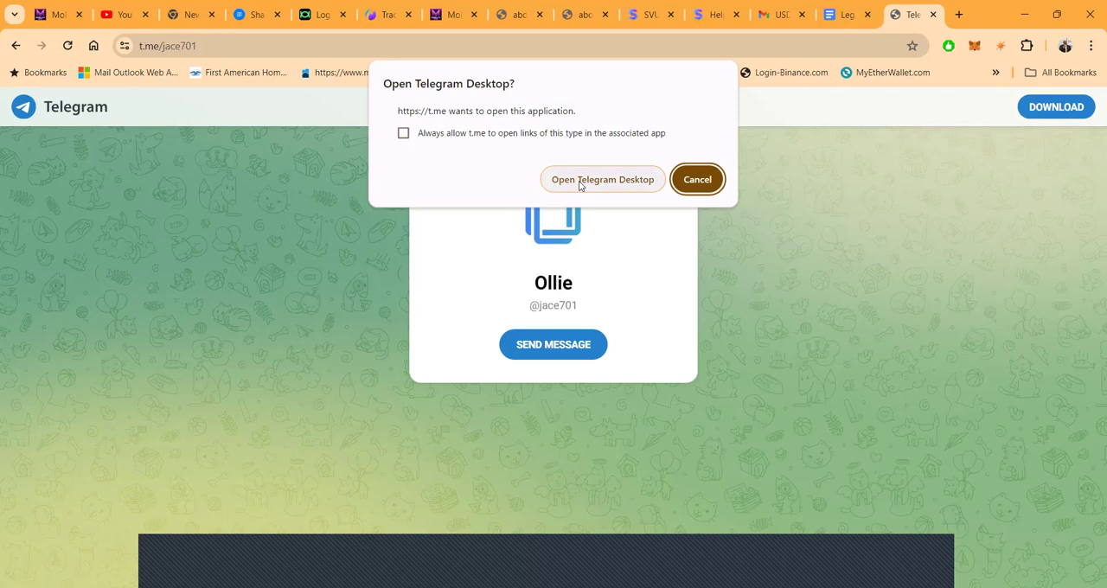
{"action": "left_click", "coordinate": [697, 178]}
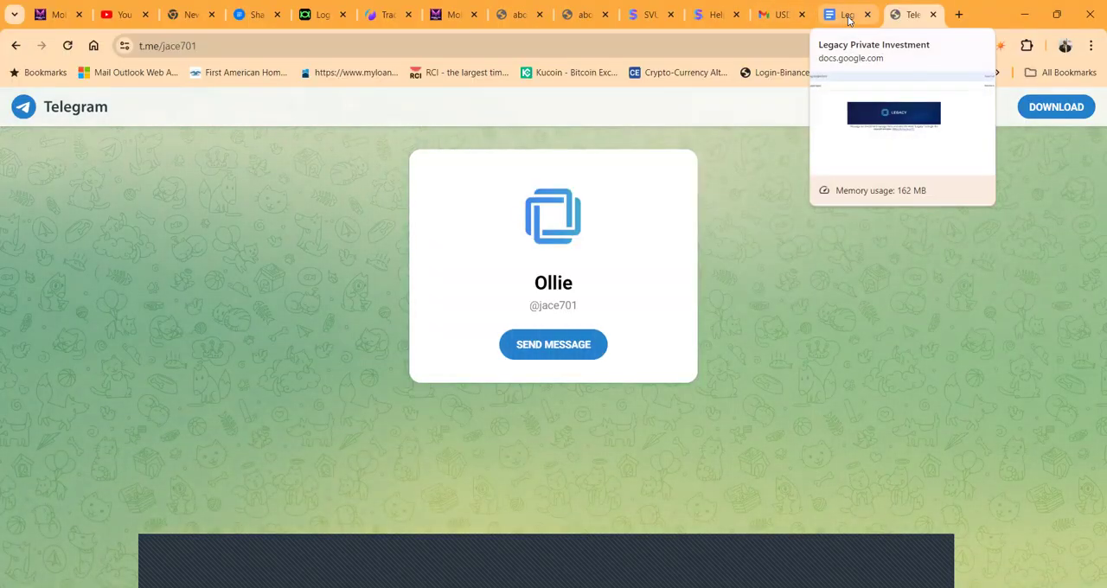
{"action": "mouse_move", "coordinate": [875, 17]}
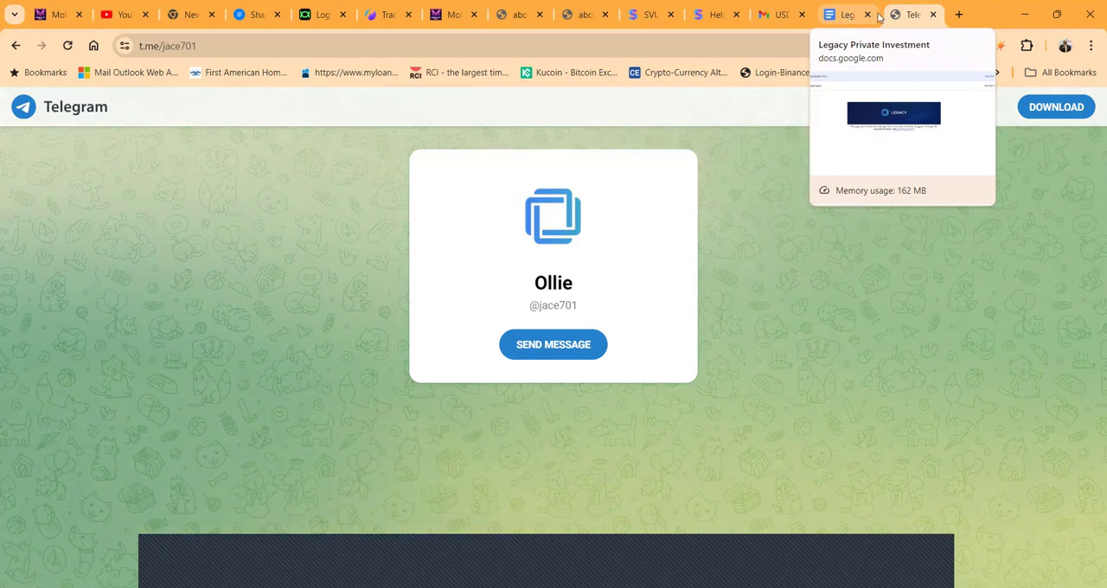
{"action": "left_click", "coordinate": [847, 13]}
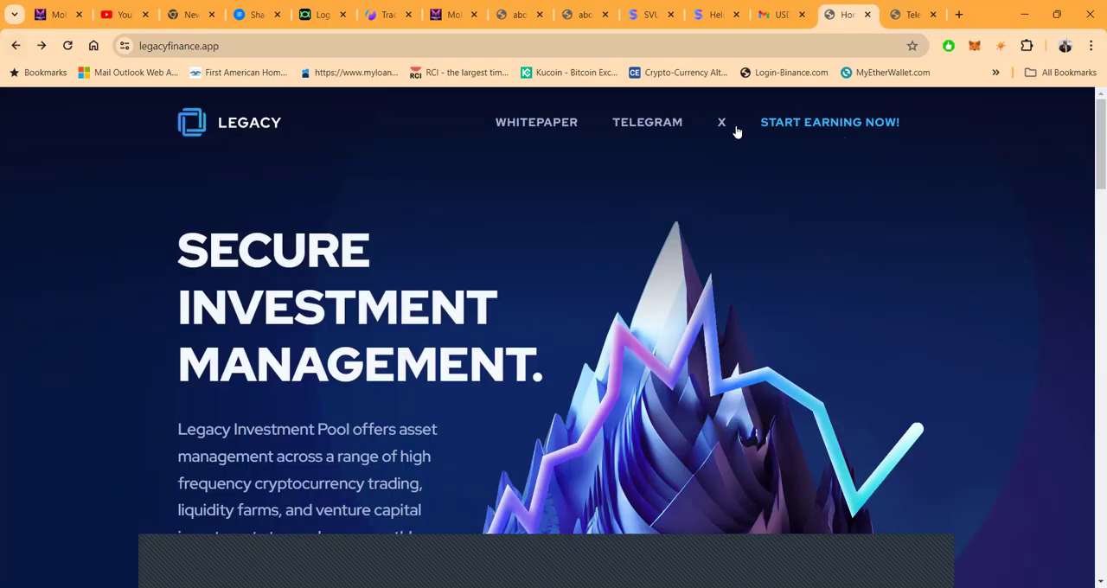
Reach the Legacy Investment Pool Telegram group (72 members) from the header TELEGRAM link, dismissing the desktop-app prompt
{"action": "left_click", "coordinate": [647, 121]}
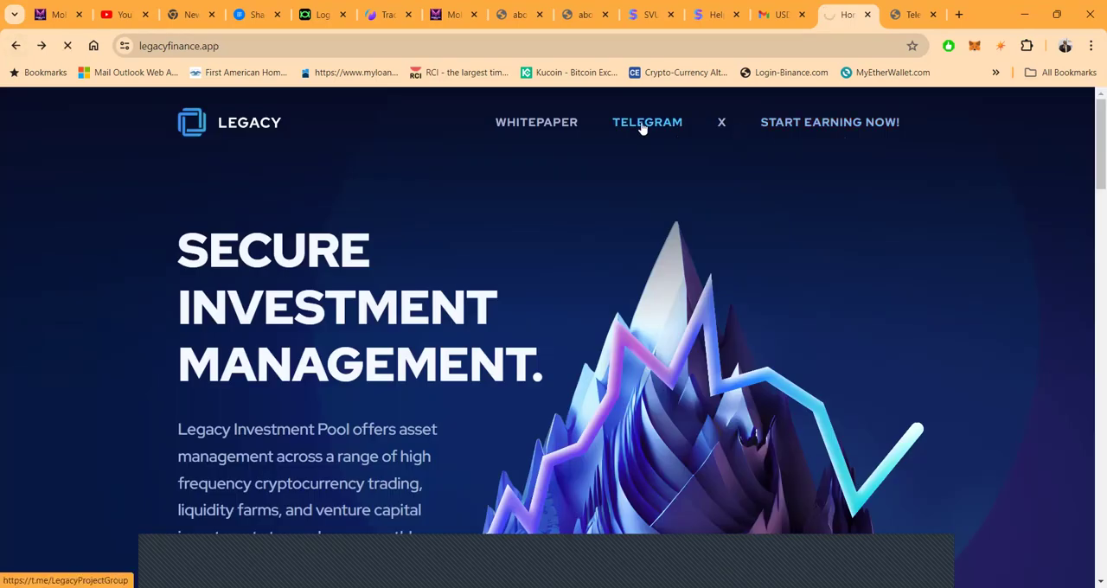
{"action": "left_click", "coordinate": [647, 121]}
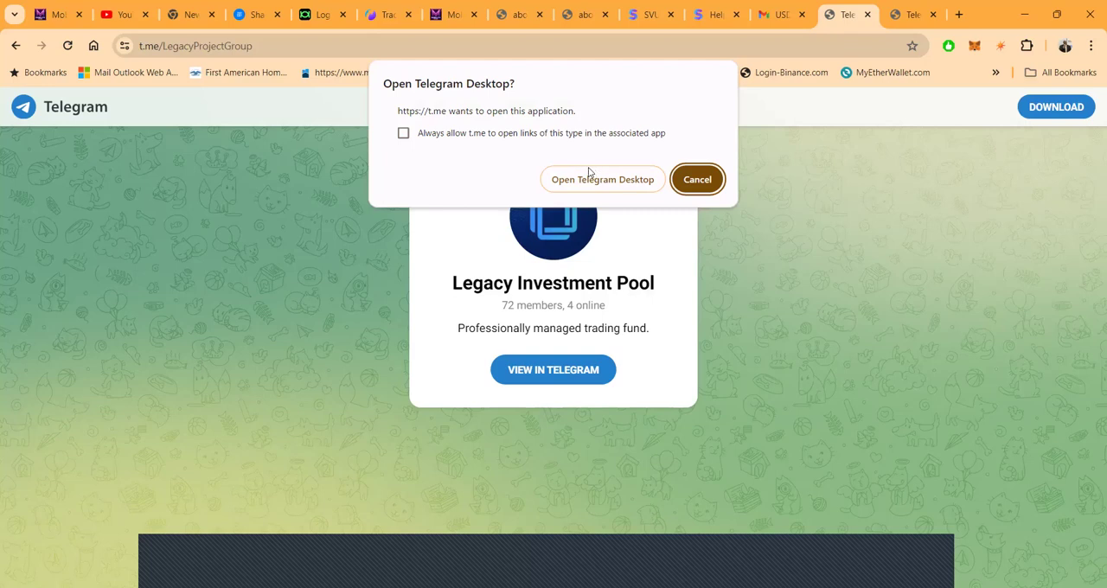
{"action": "left_click", "coordinate": [697, 178]}
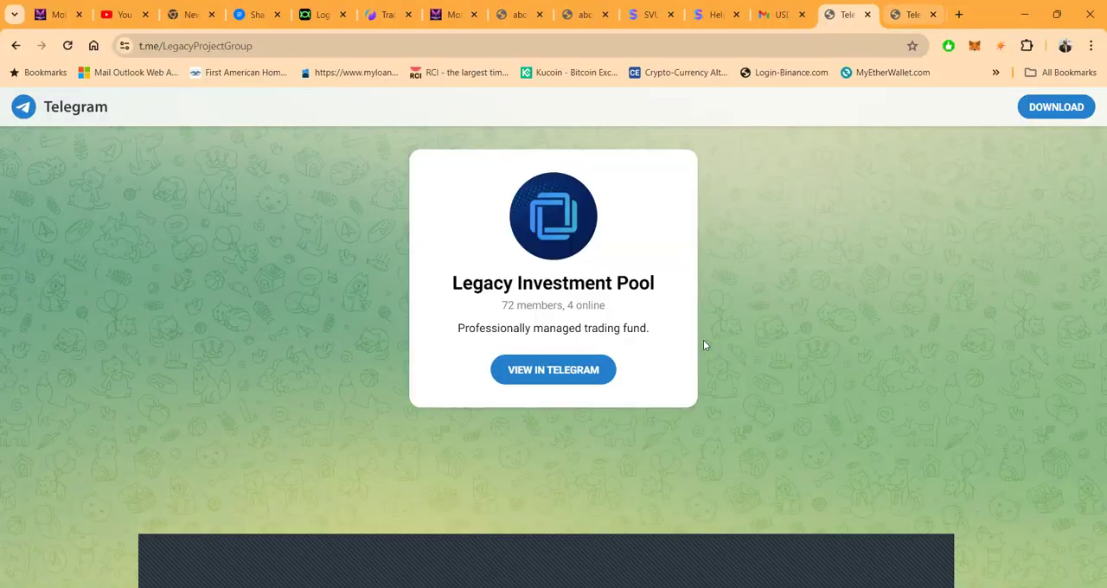
{"action": "mouse_move", "coordinate": [653, 547]}
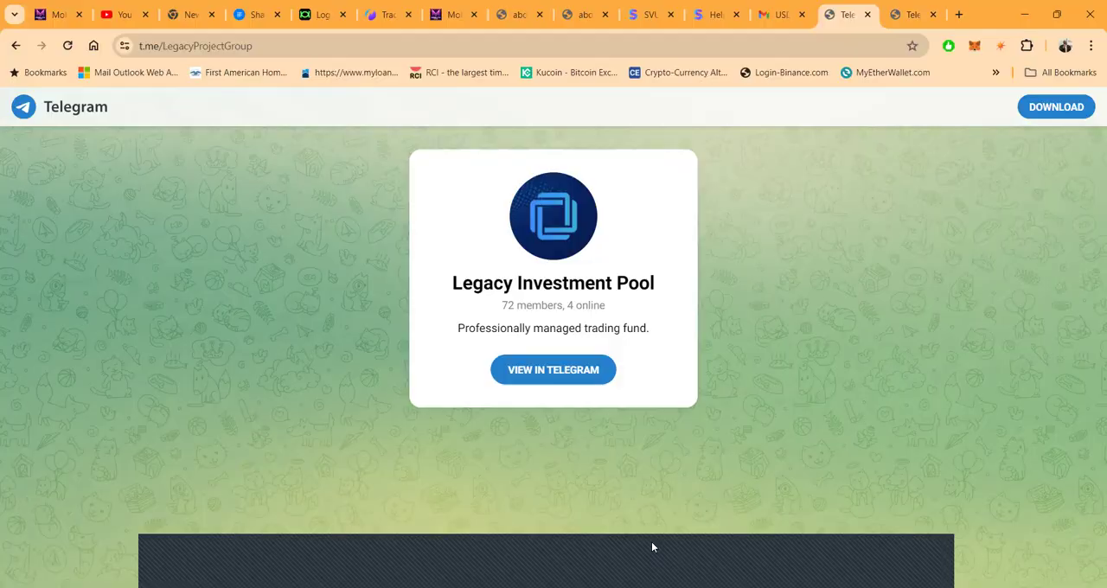